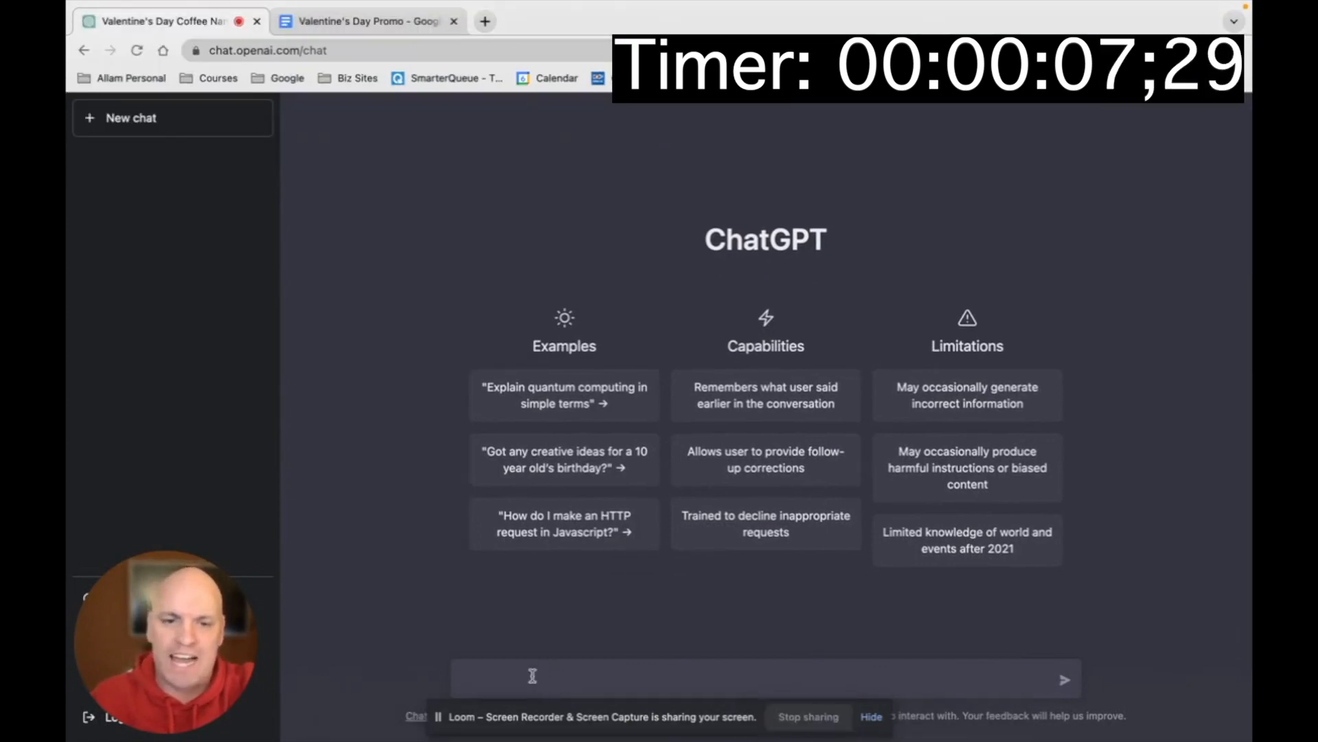
# Step: Ask ChatGPT for 10 clever Valentine's Day special names for Court's Coffee Shop
pyautogui.write('Create 10 cleve')
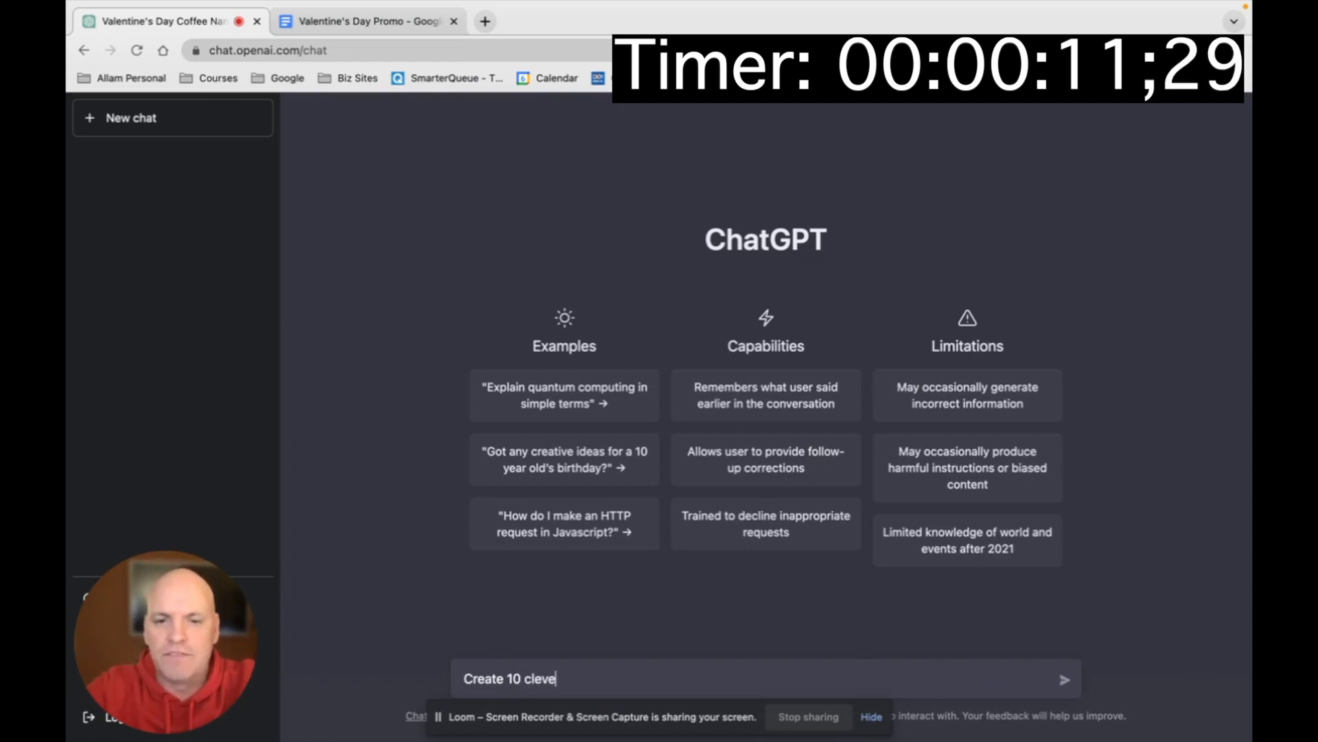
pyautogui.write('r names for a V')
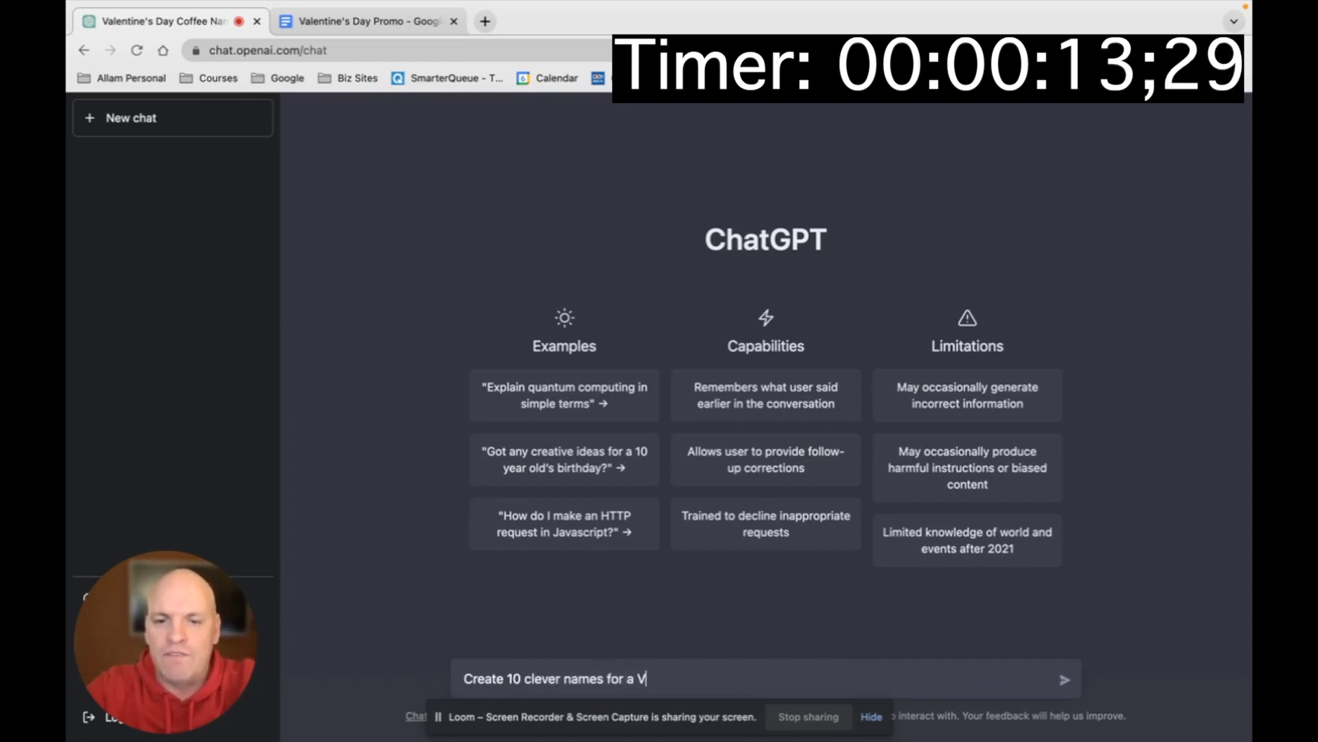
pyautogui.write("alentine's Day special at Court's Cof")
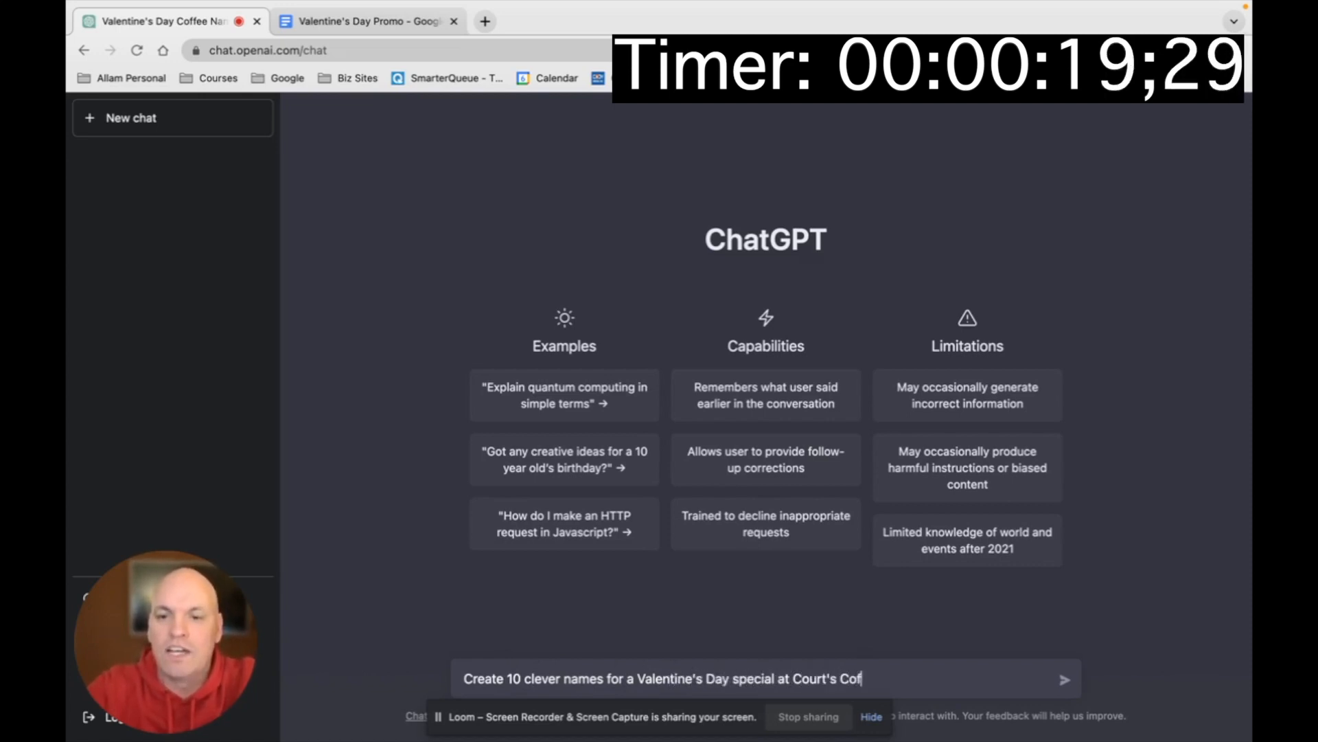
pyautogui.press('Return')
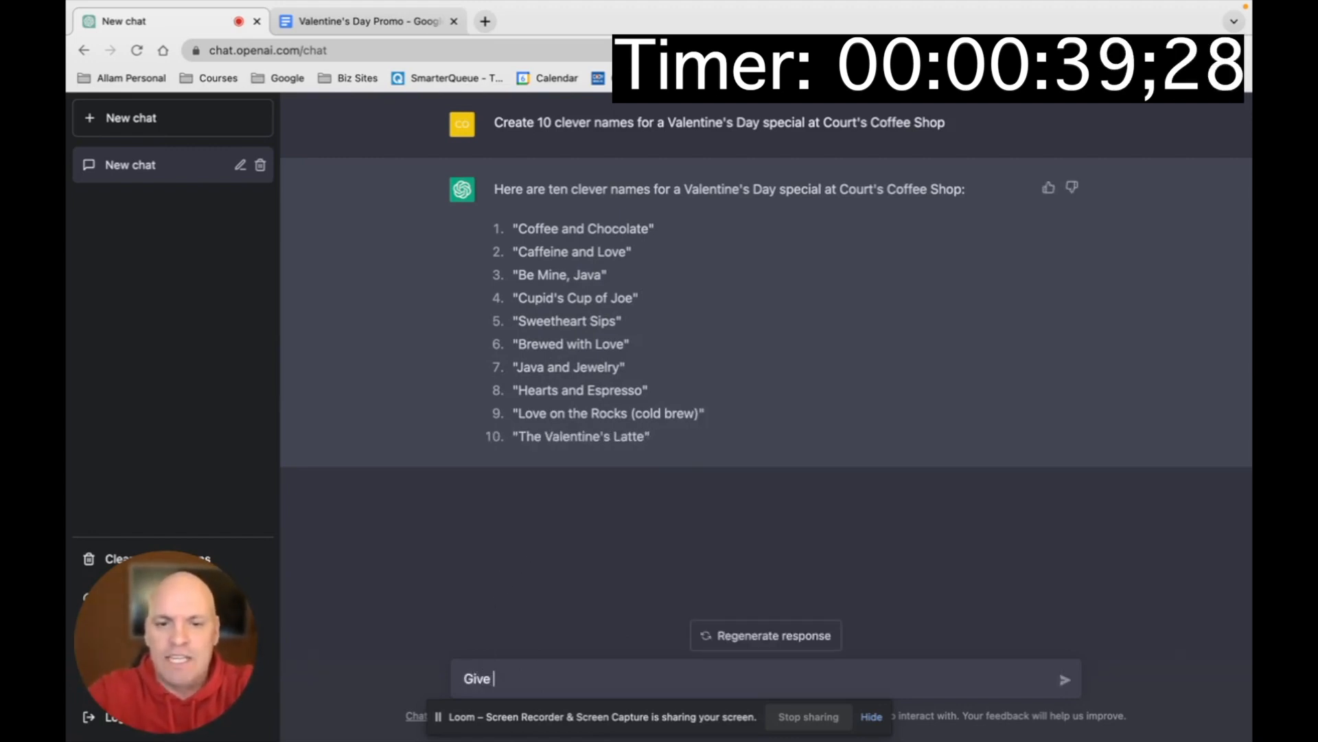
# Step: Ask for three examples of what the special could be for three of the names
pyautogui.write('me three exampl')
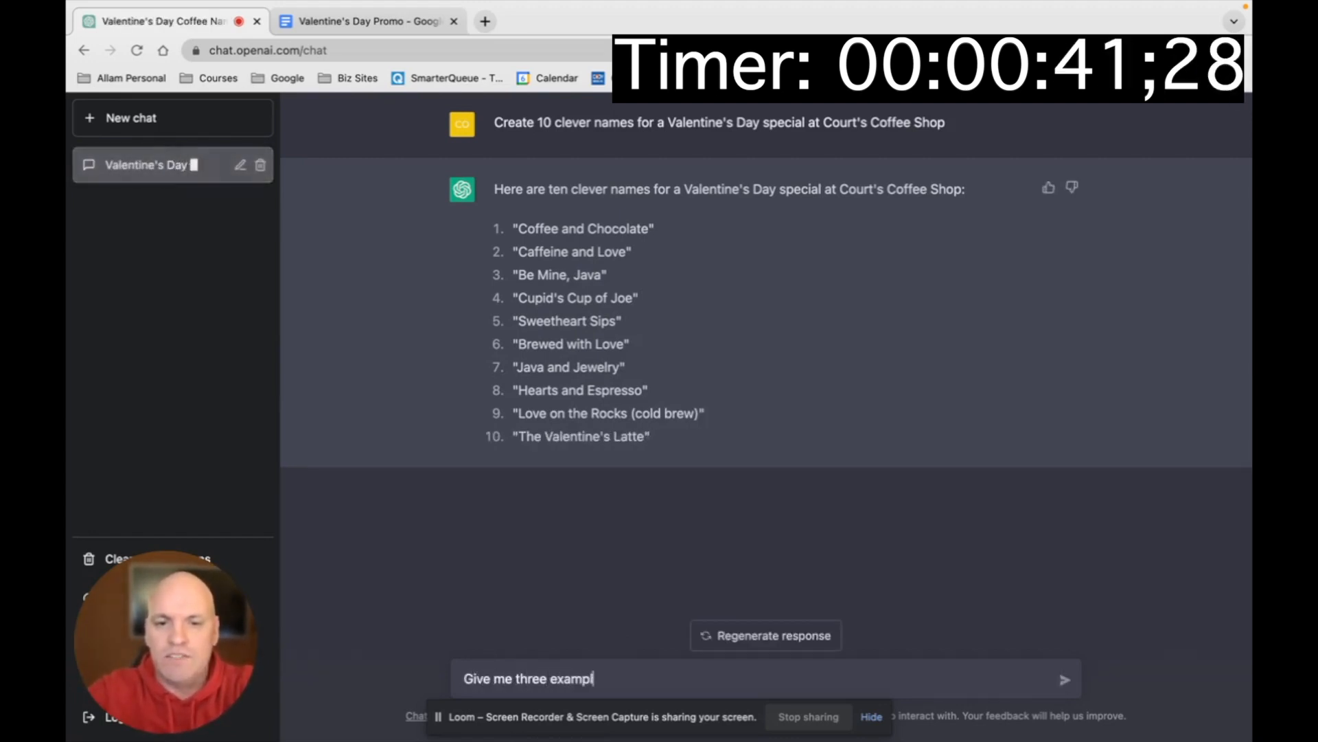
pyautogui.write('es of')
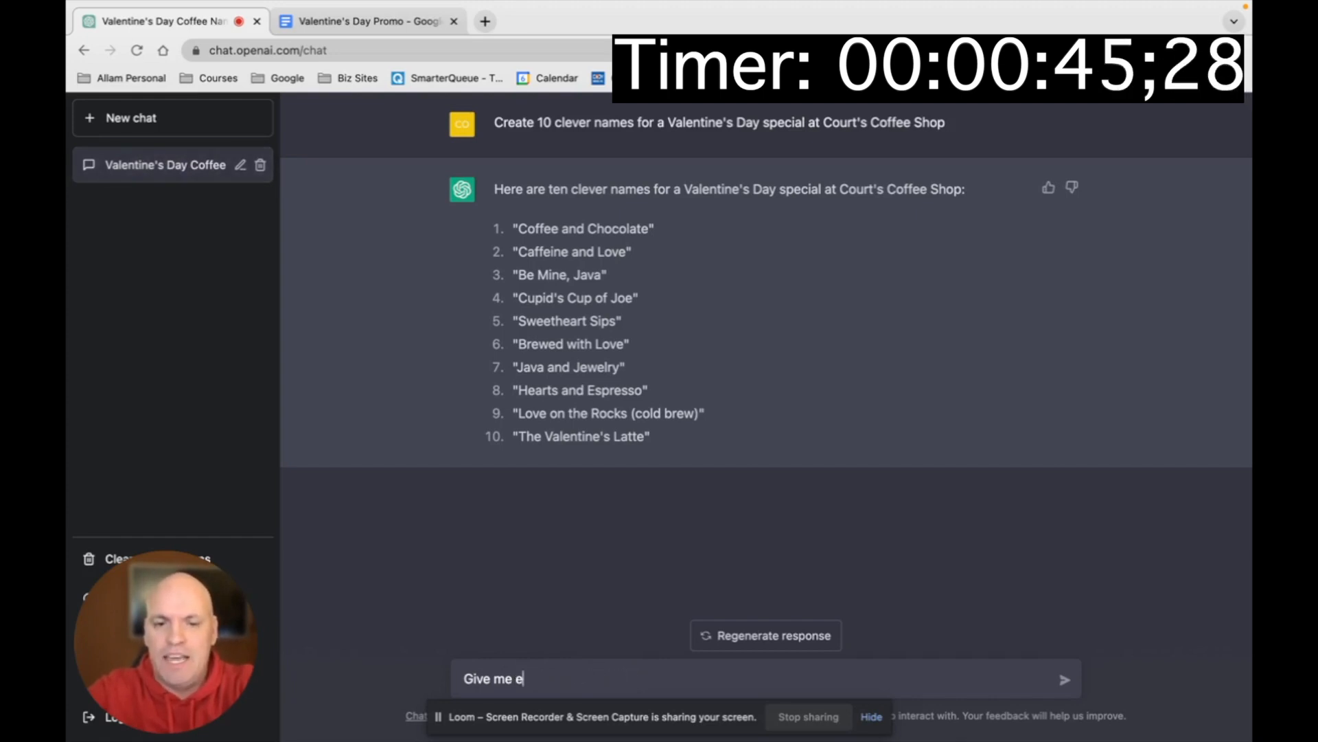
pyautogui.write('xamples of what could')
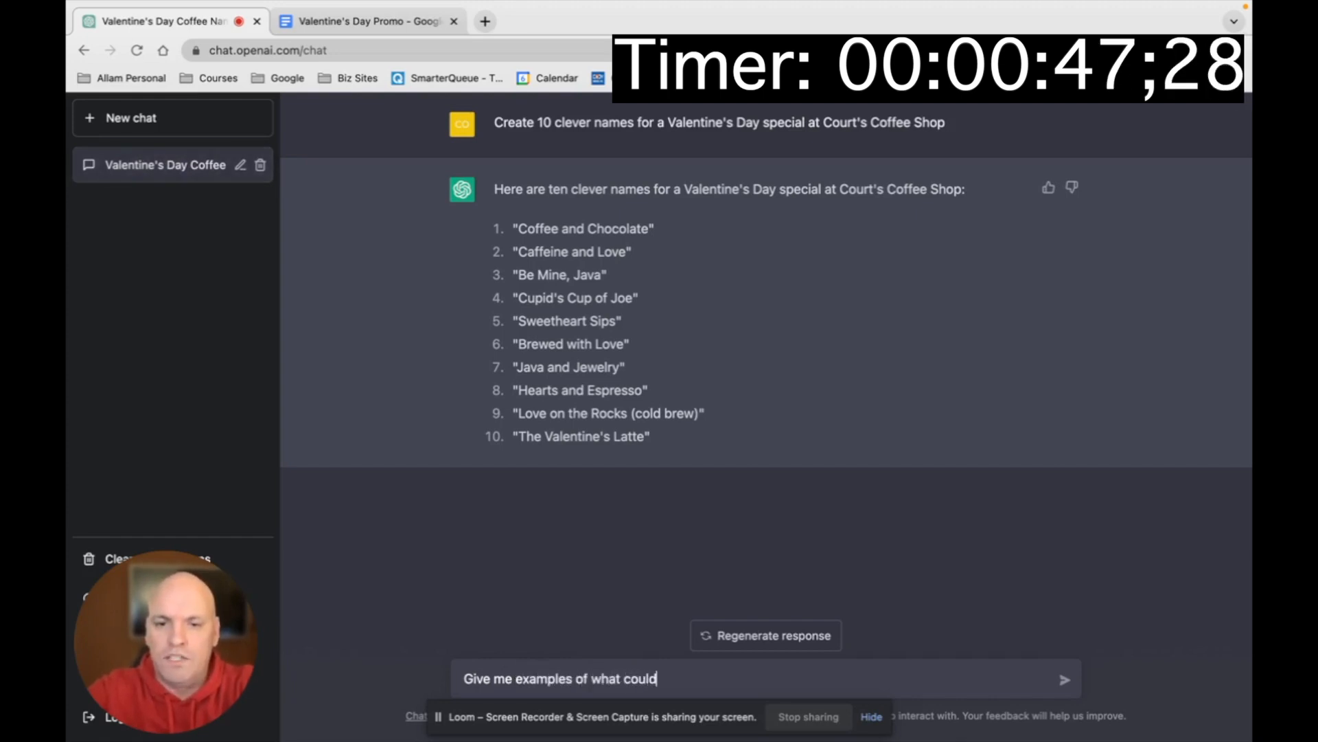
pyautogui.write('be the special')
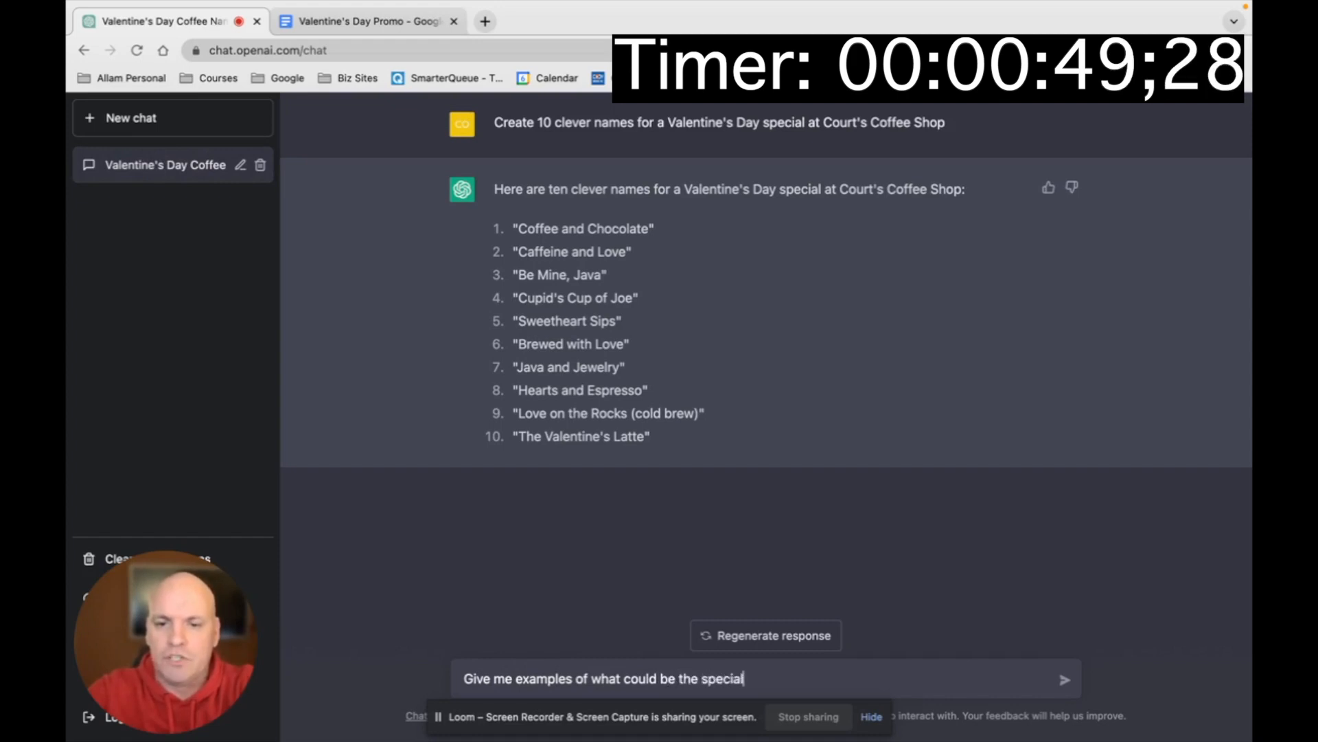
pyautogui.write('for three of the')
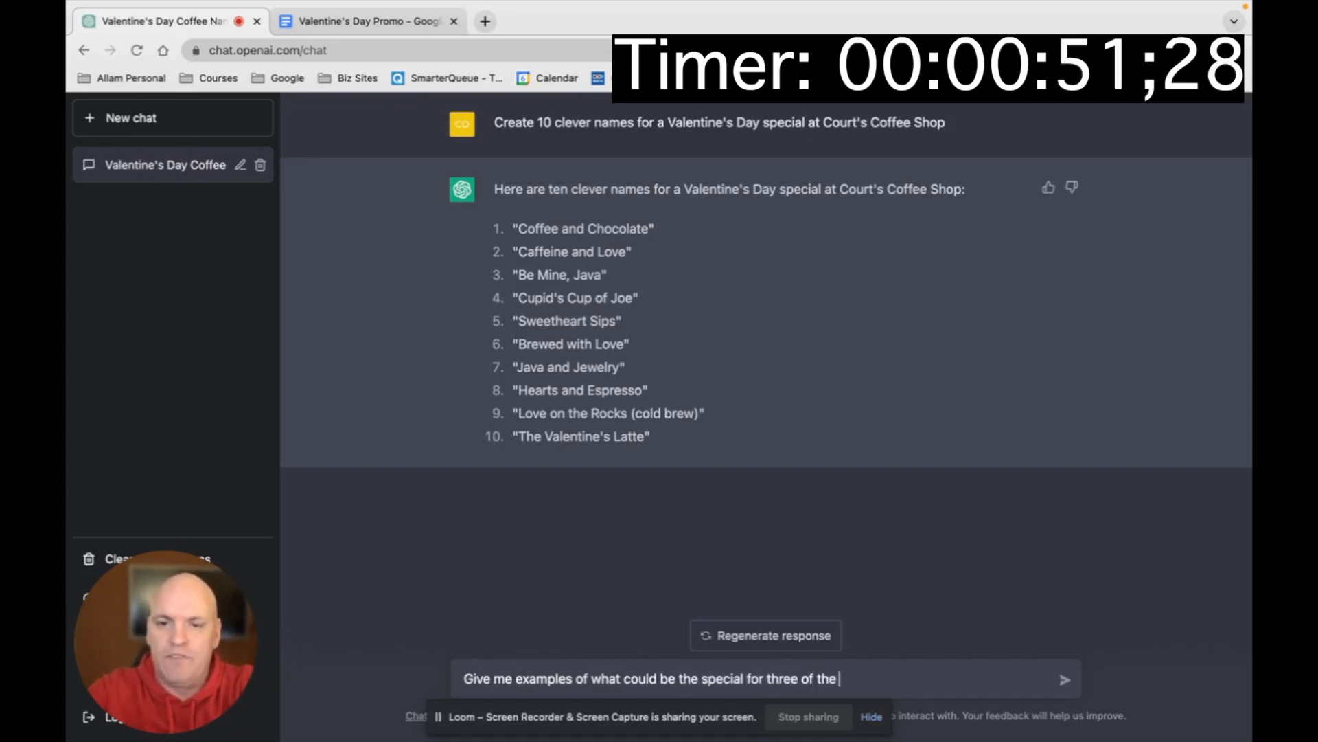
pyautogui.press('Return')
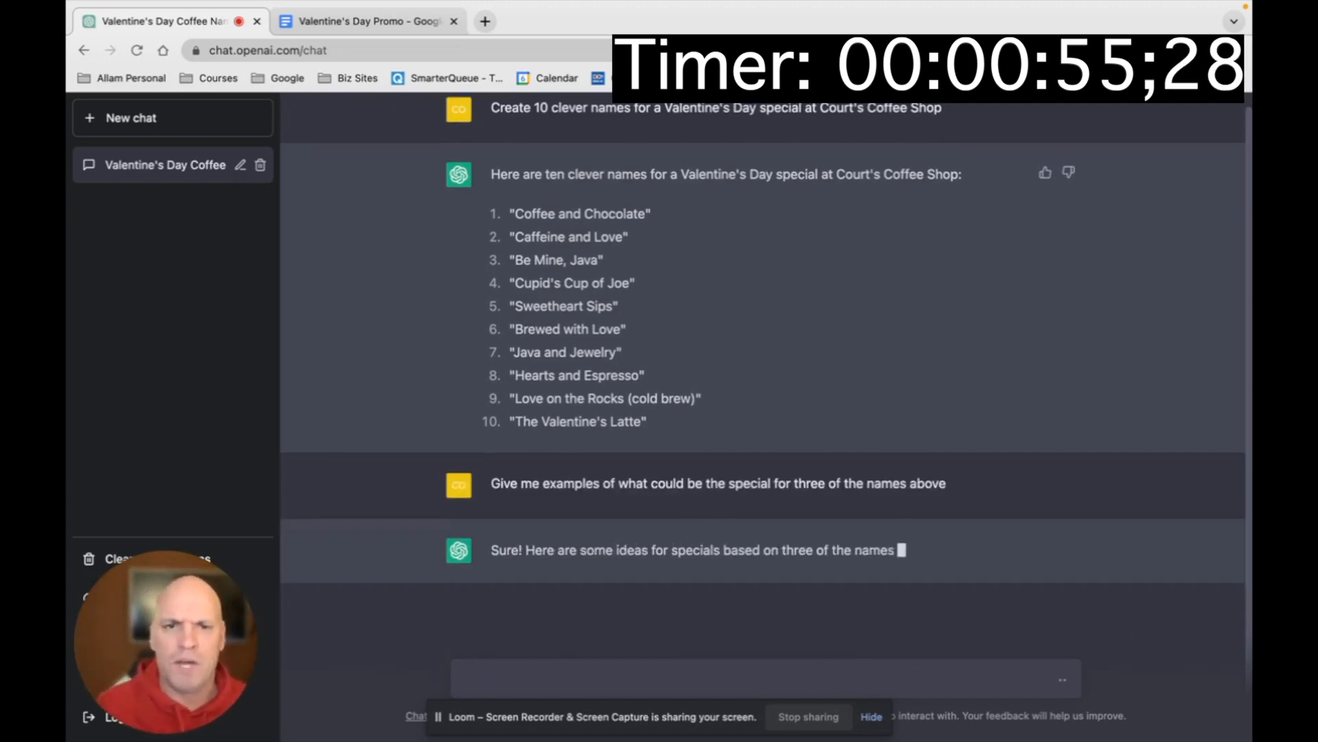
pyautogui.scroll(-3)
pyautogui.write('Write')
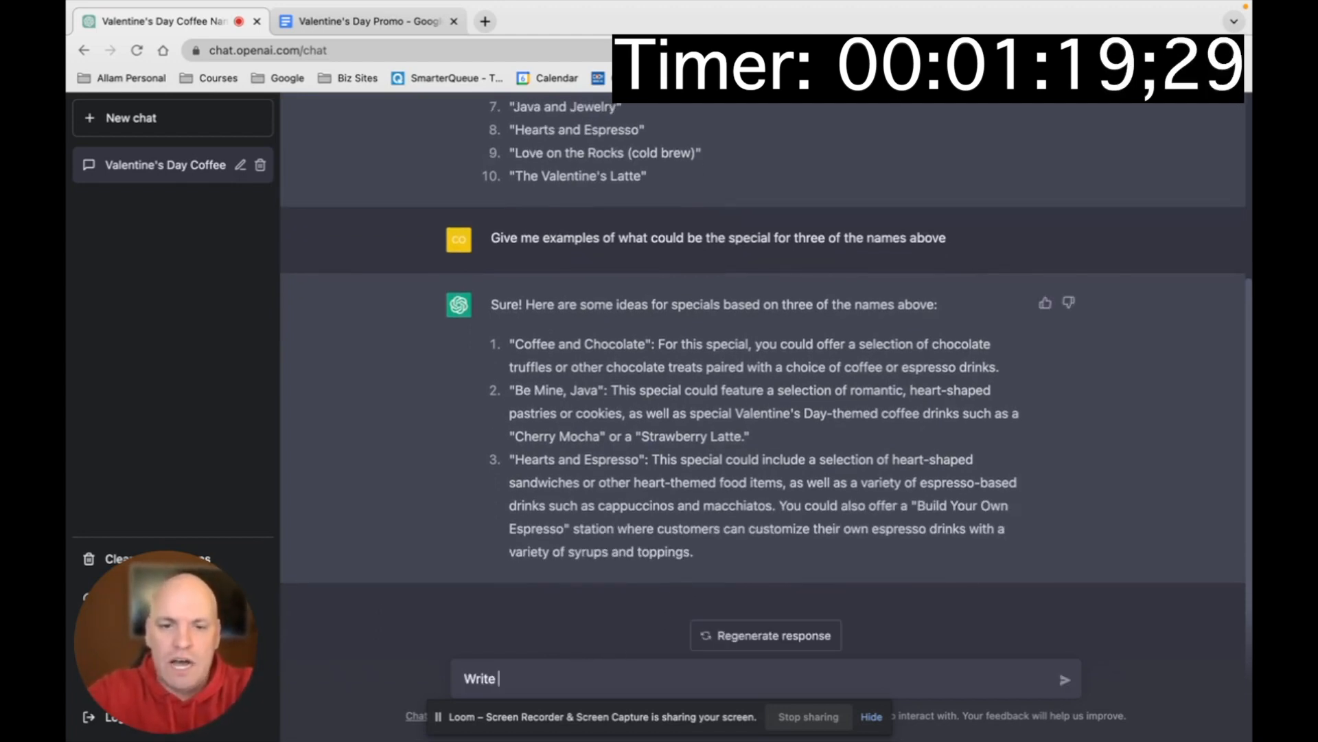
# Step: Request three Facebook posts for the "Be Mine Java" special and begin the next prompt
pyautogui.write('three Fac')
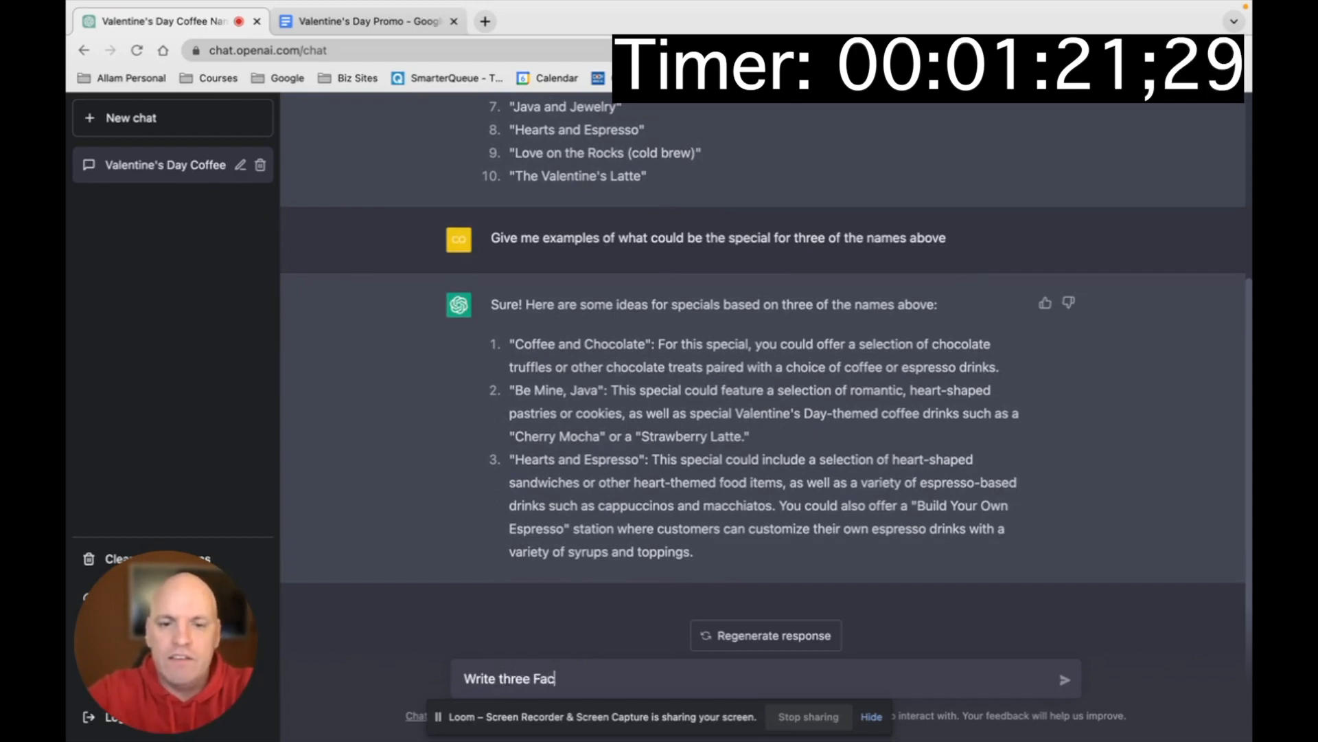
pyautogui.write('ebook posts fo')
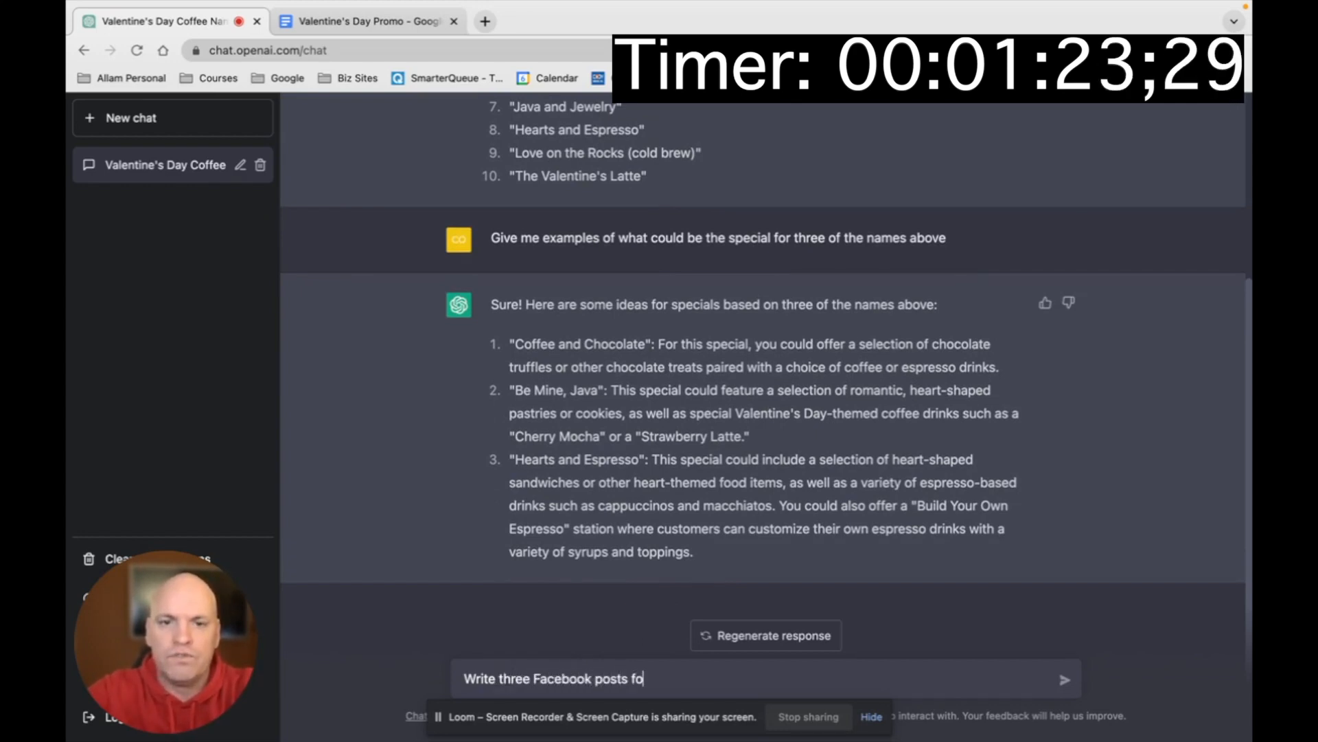
pyautogui.write('r the')
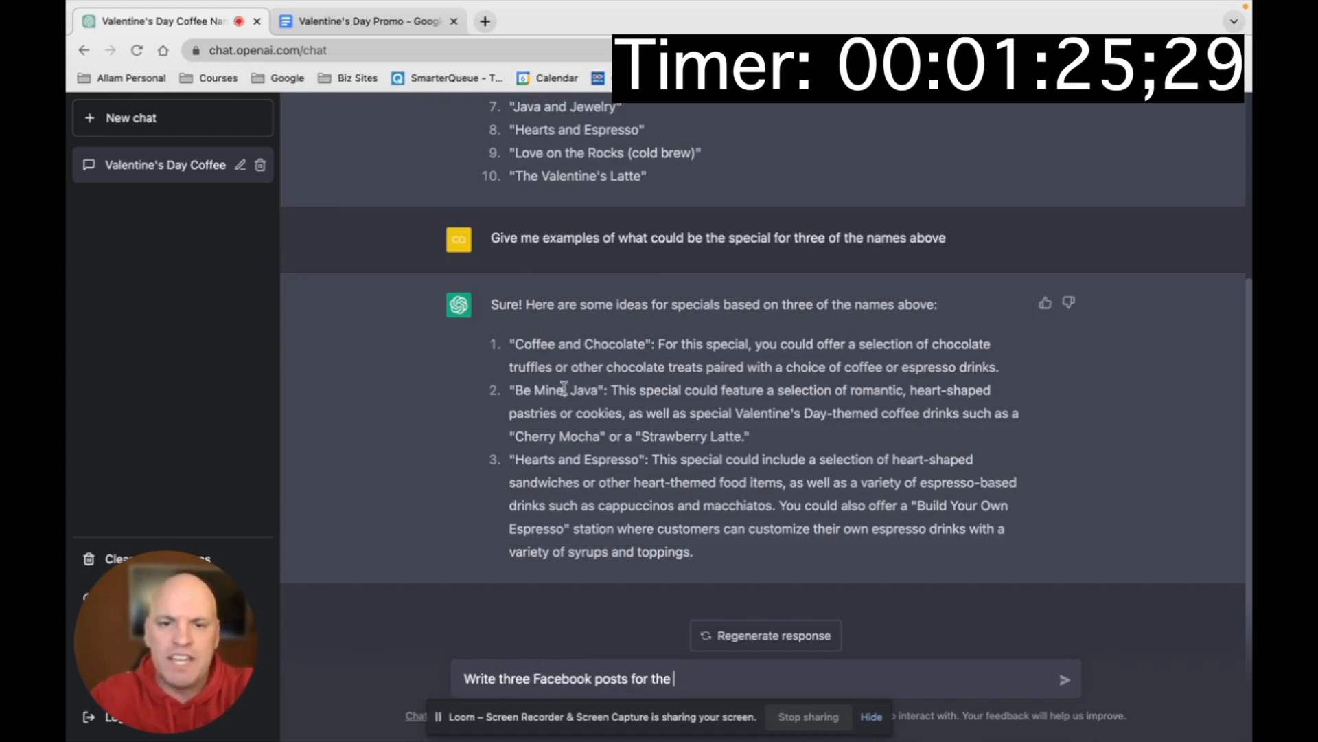
pyautogui.write('"Be')
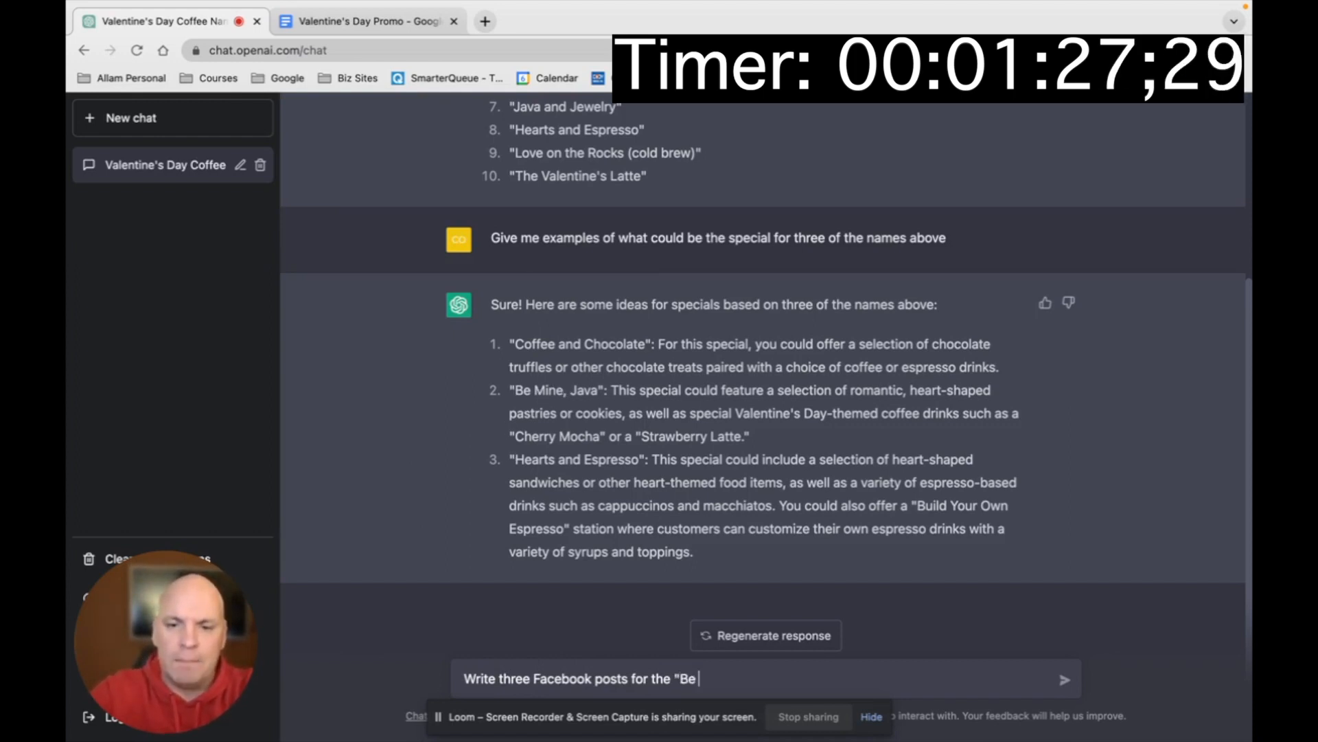
pyautogui.write('Mine Java')
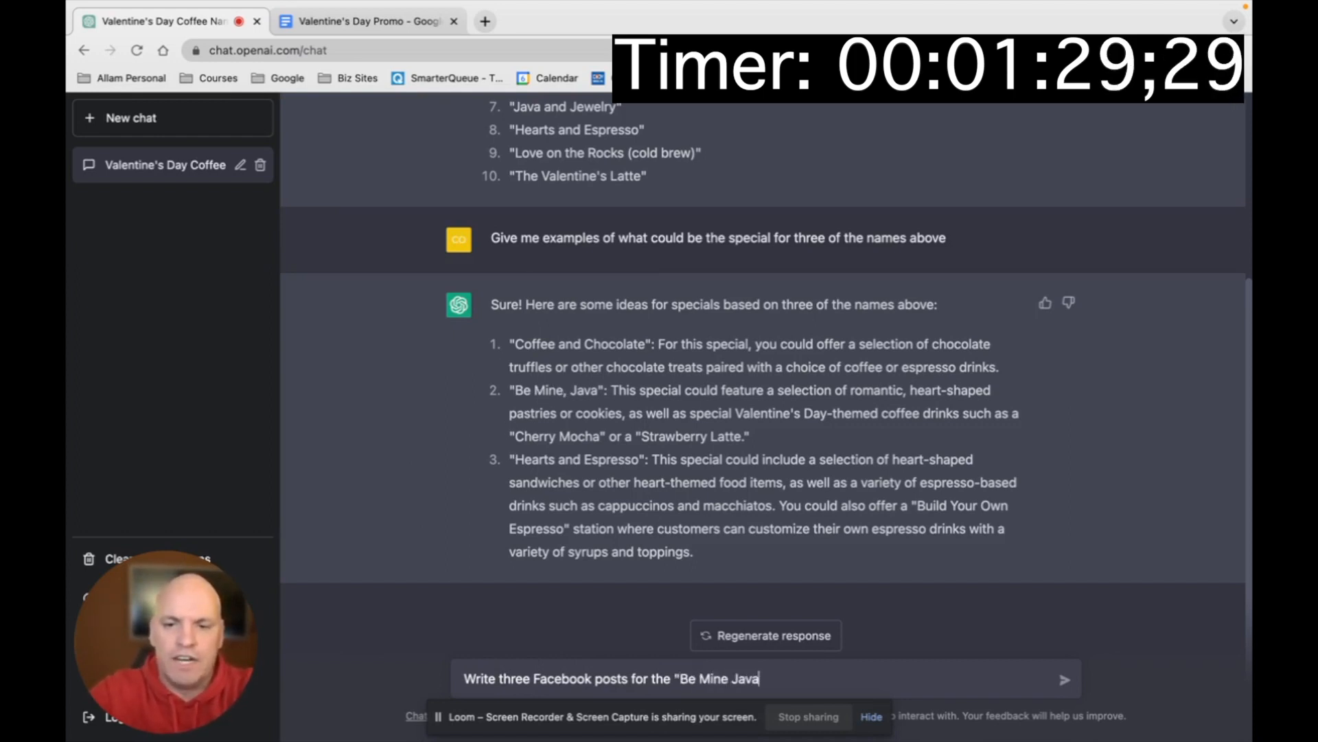
pyautogui.write('spe')
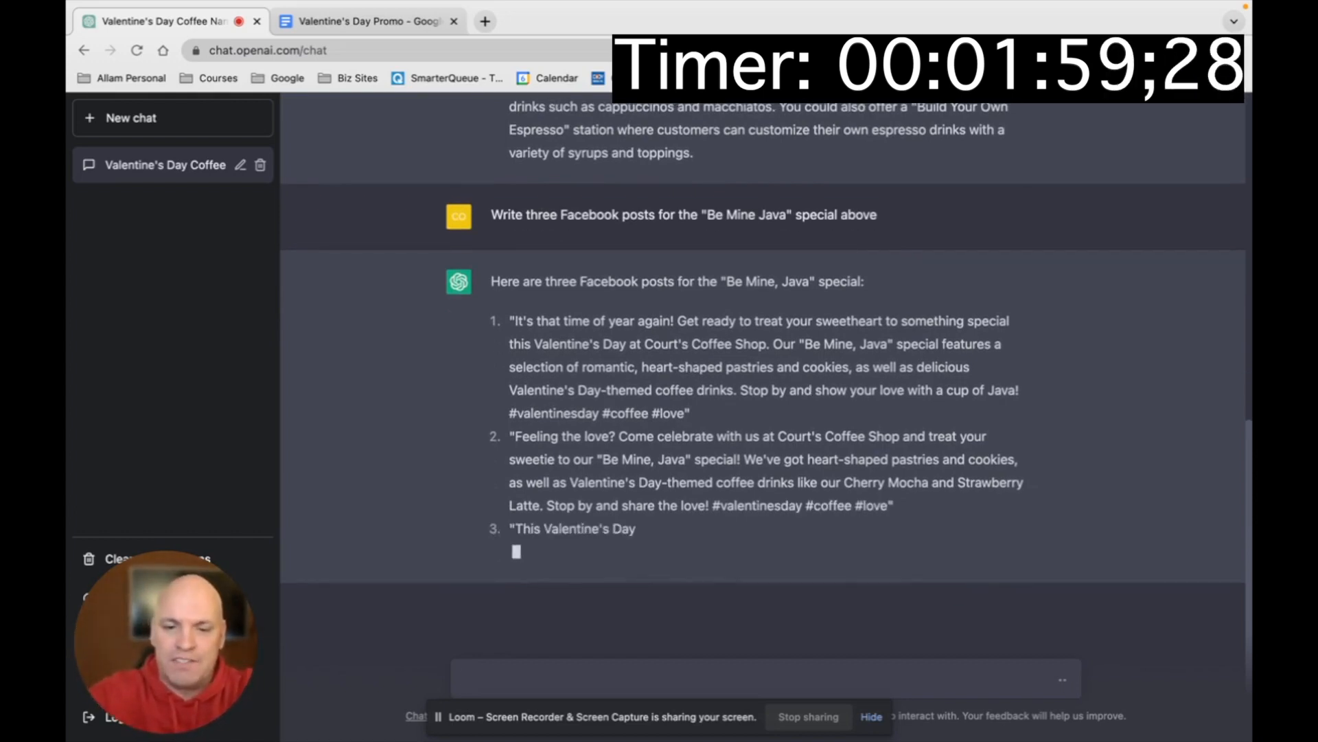
pyautogui.write('Write three')
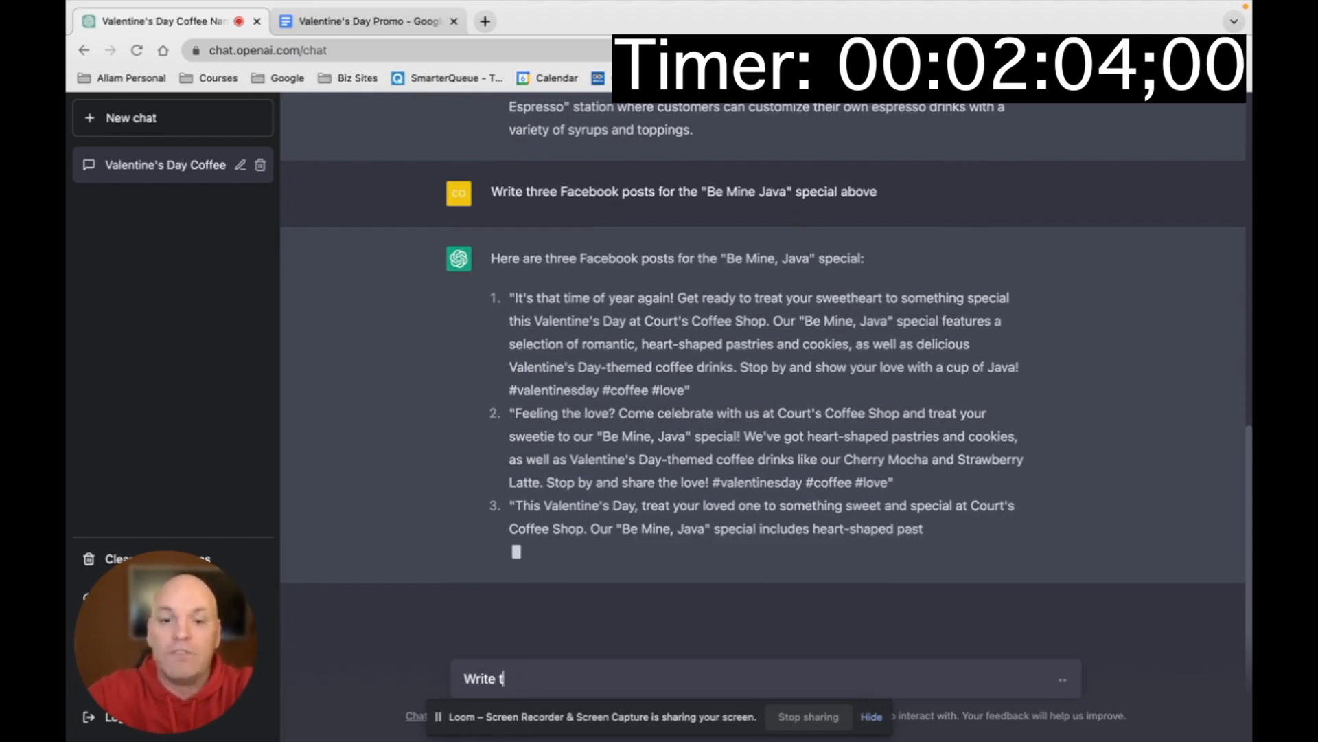
# Step: Send 'Write three instagram captions for the special above'
pyautogui.write('hree instagram c')
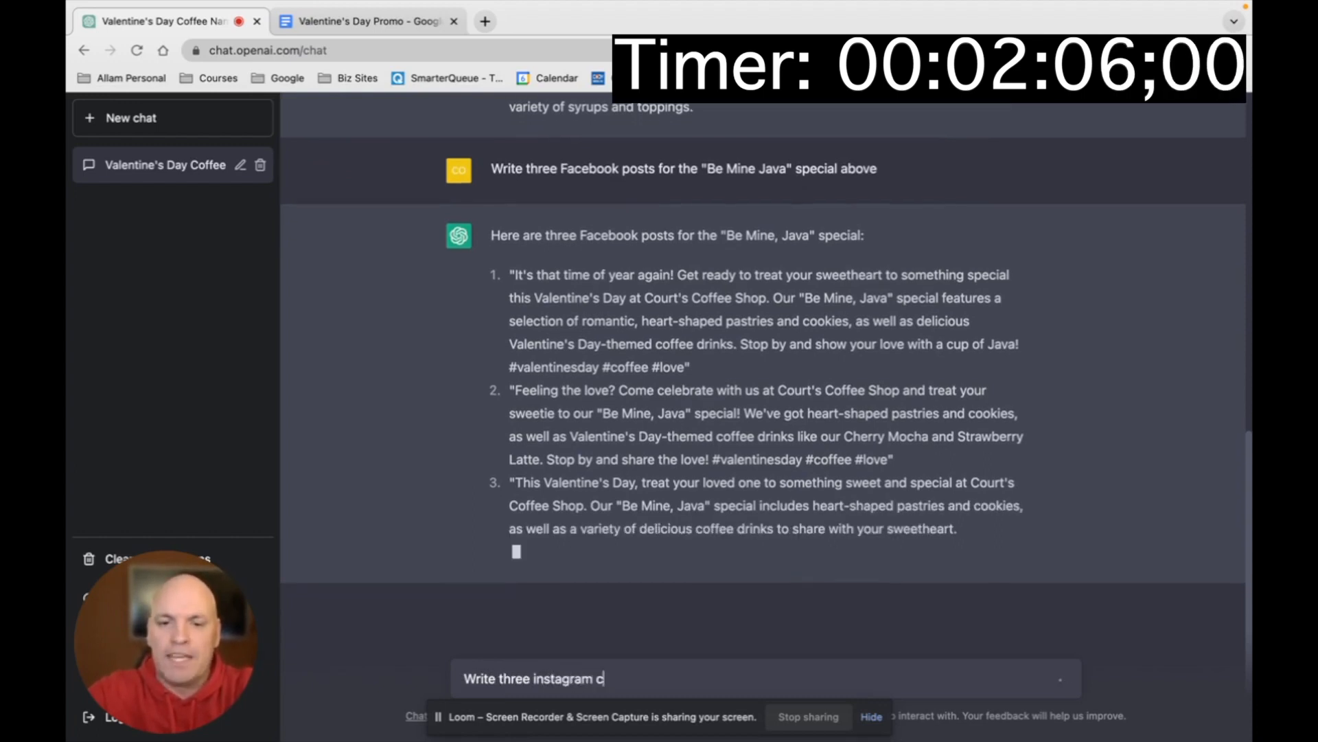
pyautogui.write('aptions for the')
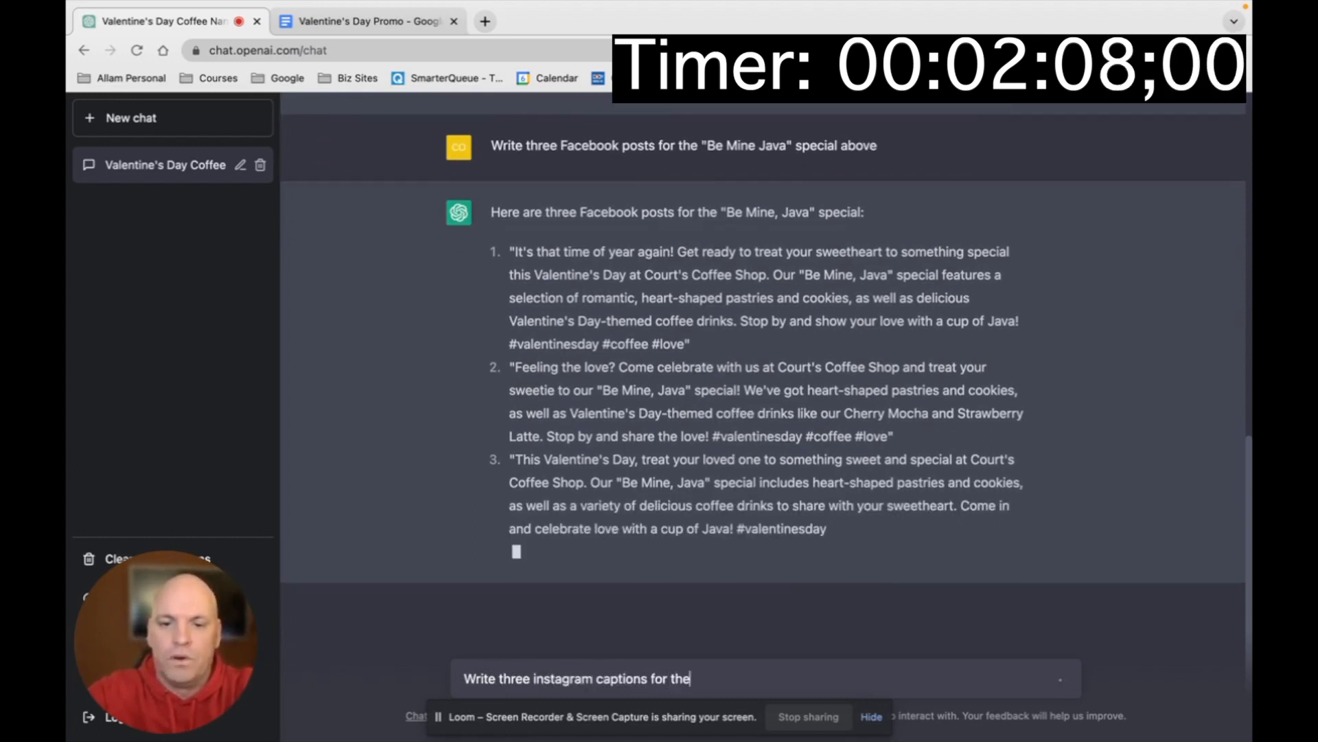
pyautogui.write('special above')
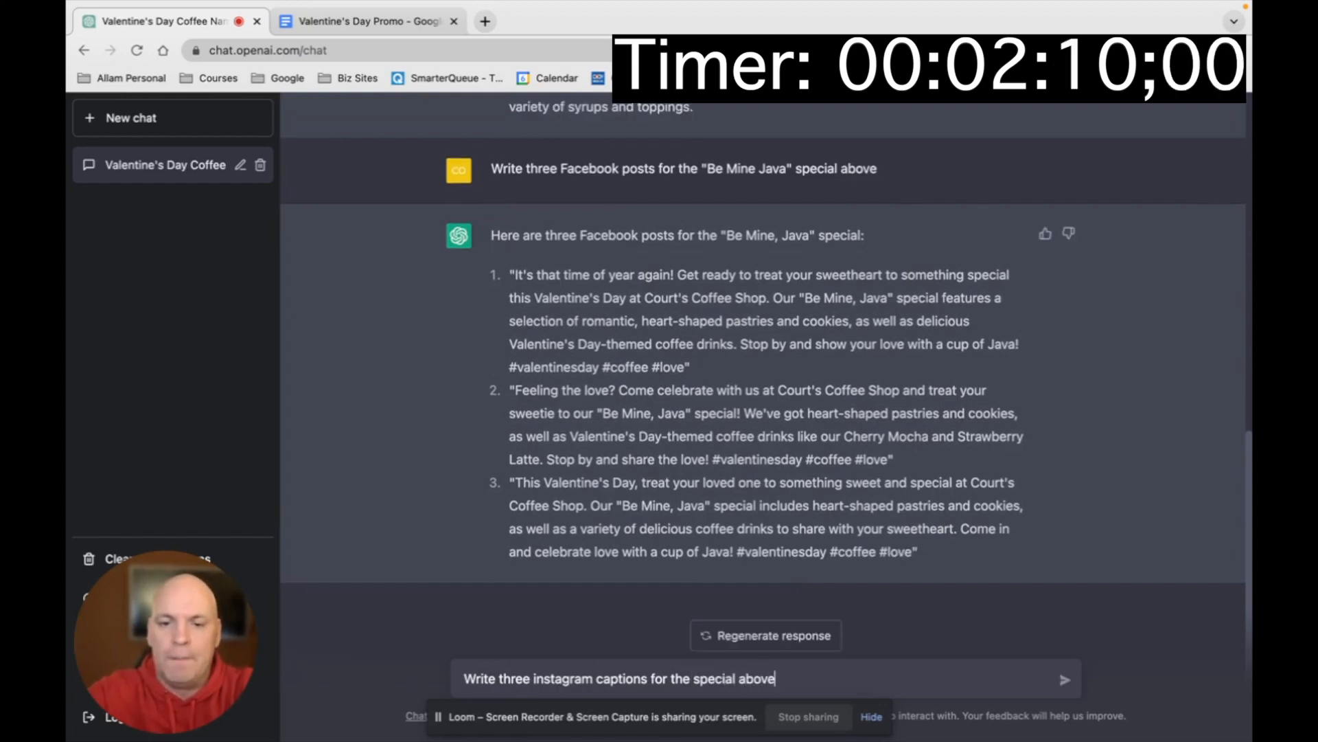
pyautogui.click(1066, 678)
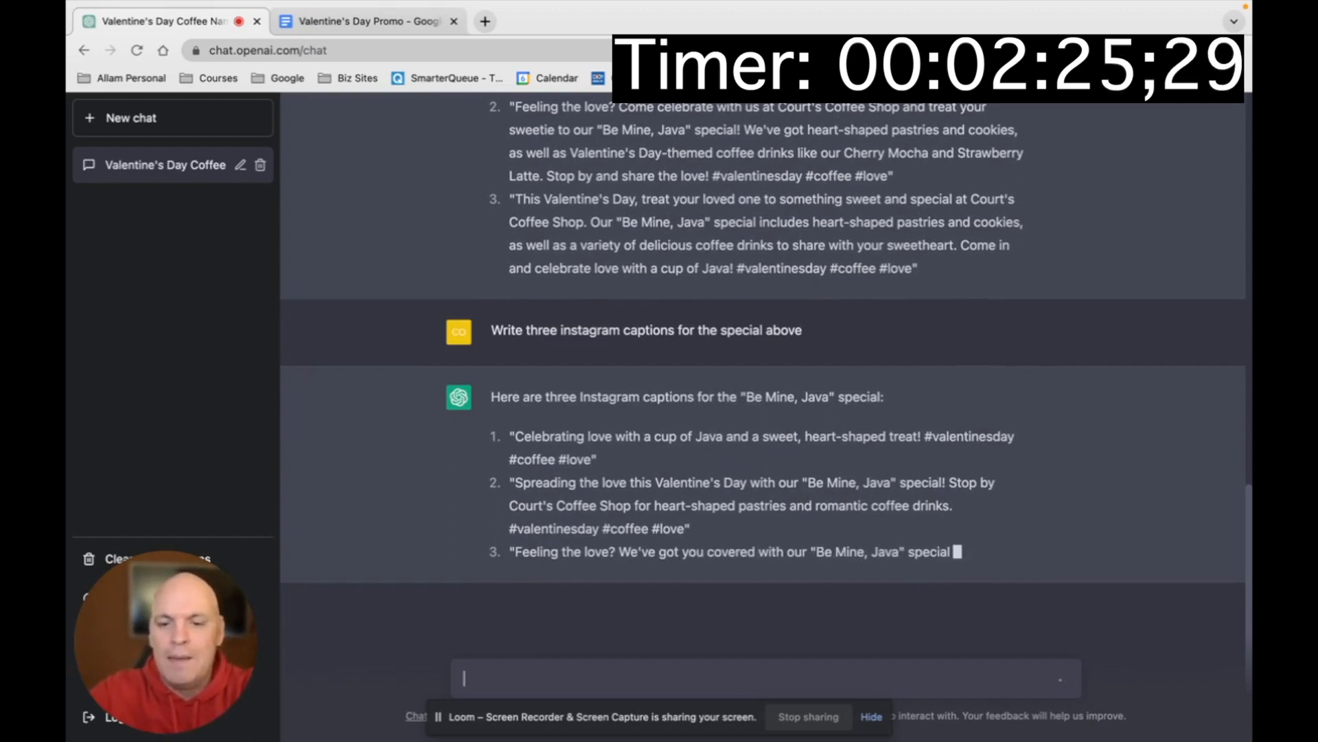
# Step: Ask for 20 hashtags for the special, including Kansas City specific ones
pyautogui.write('Create 20')
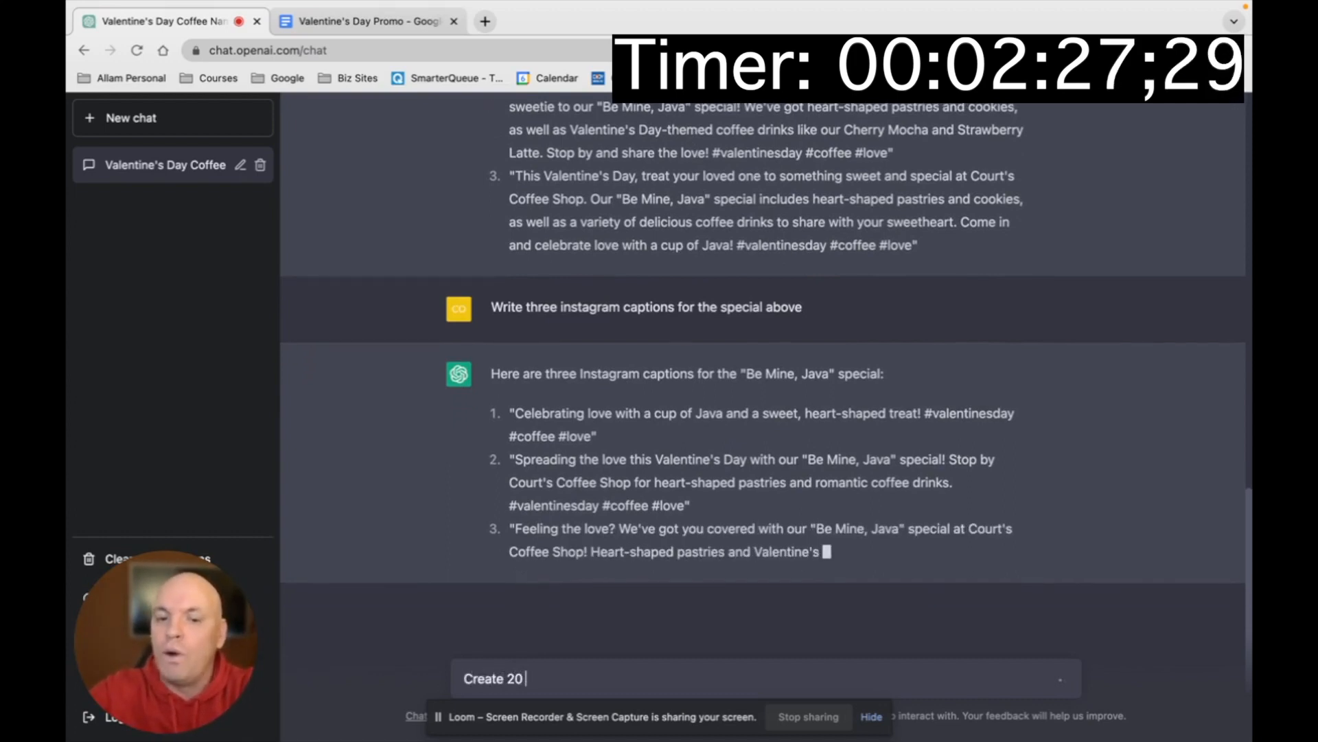
pyautogui.write('hashtags we')
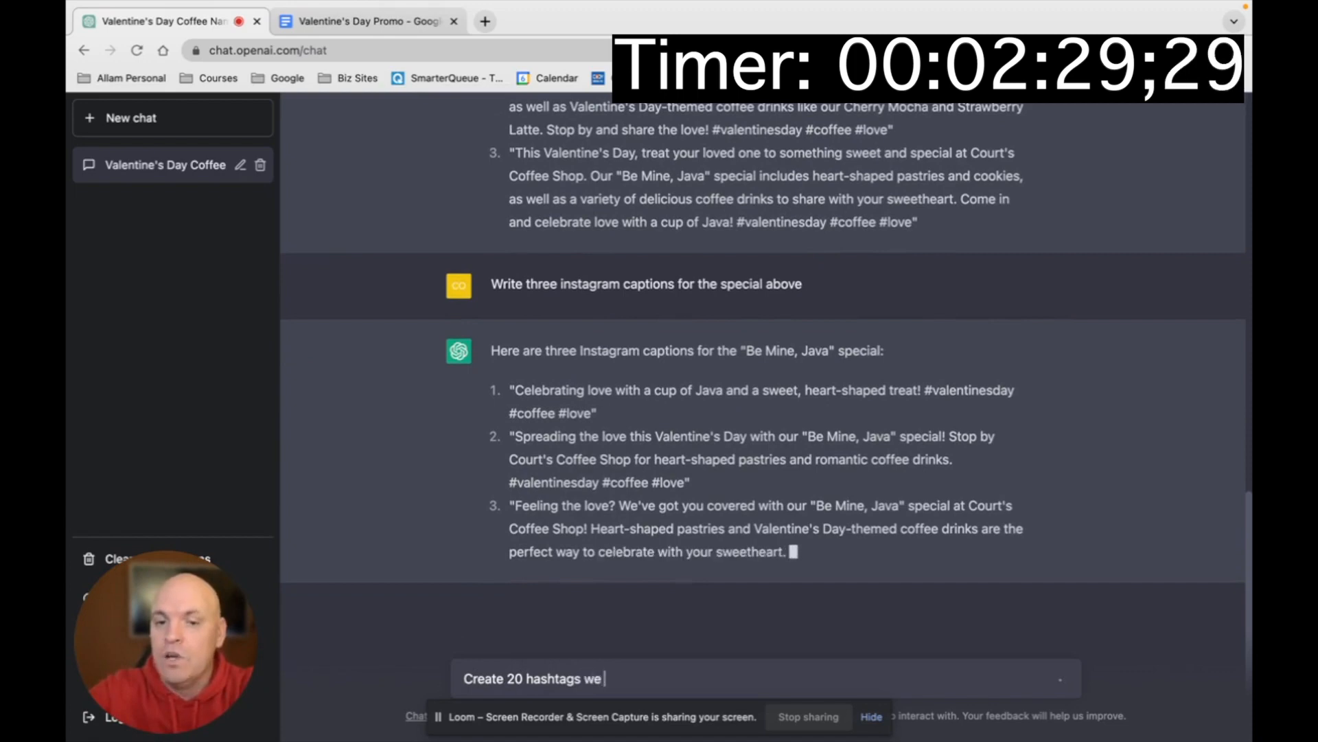
pyautogui.write('could use for the special above.')
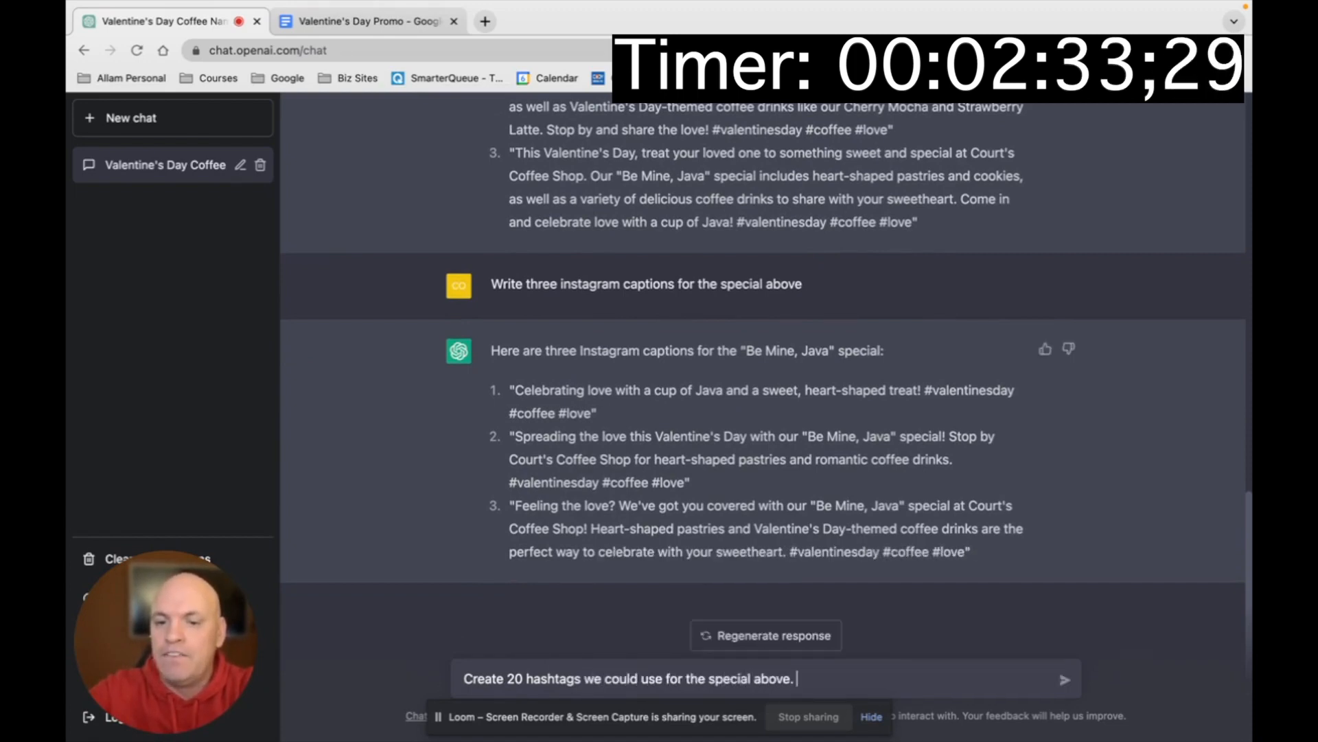
pyautogui.write('Include')
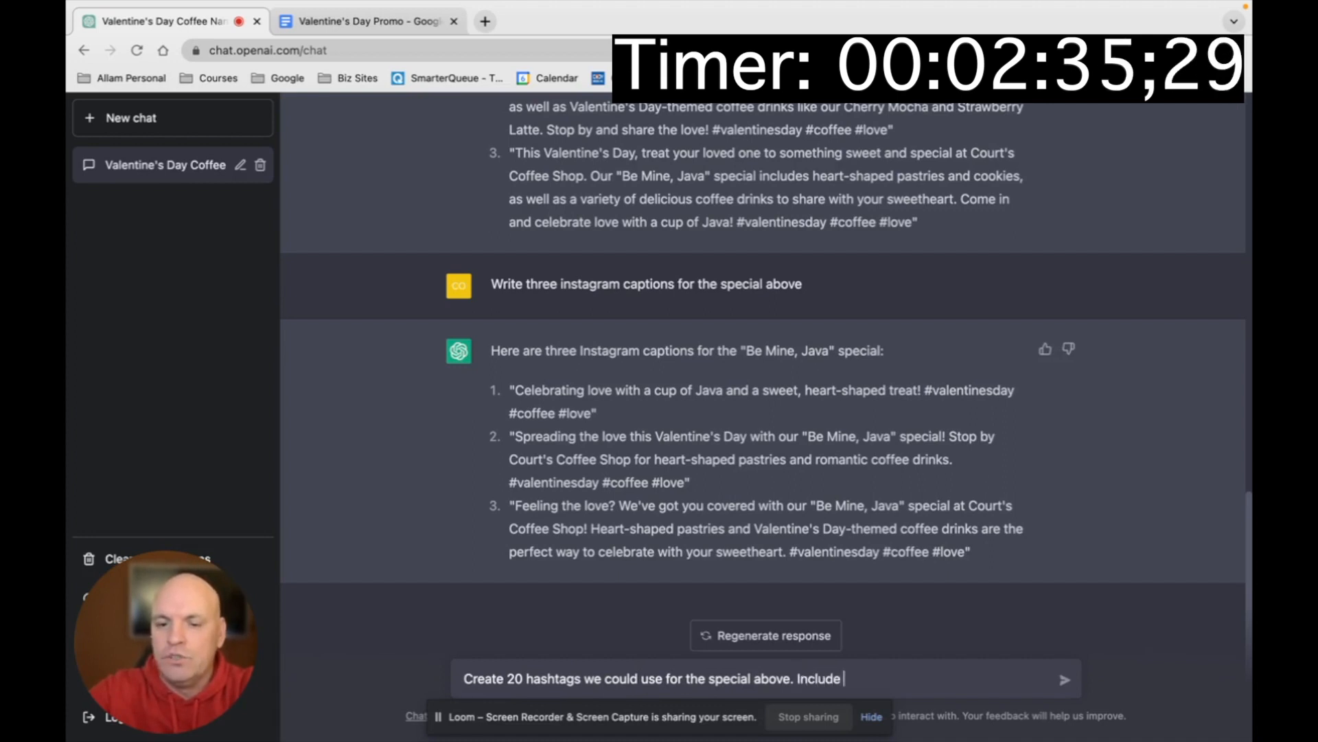
pyautogui.write('Kansas City spe')
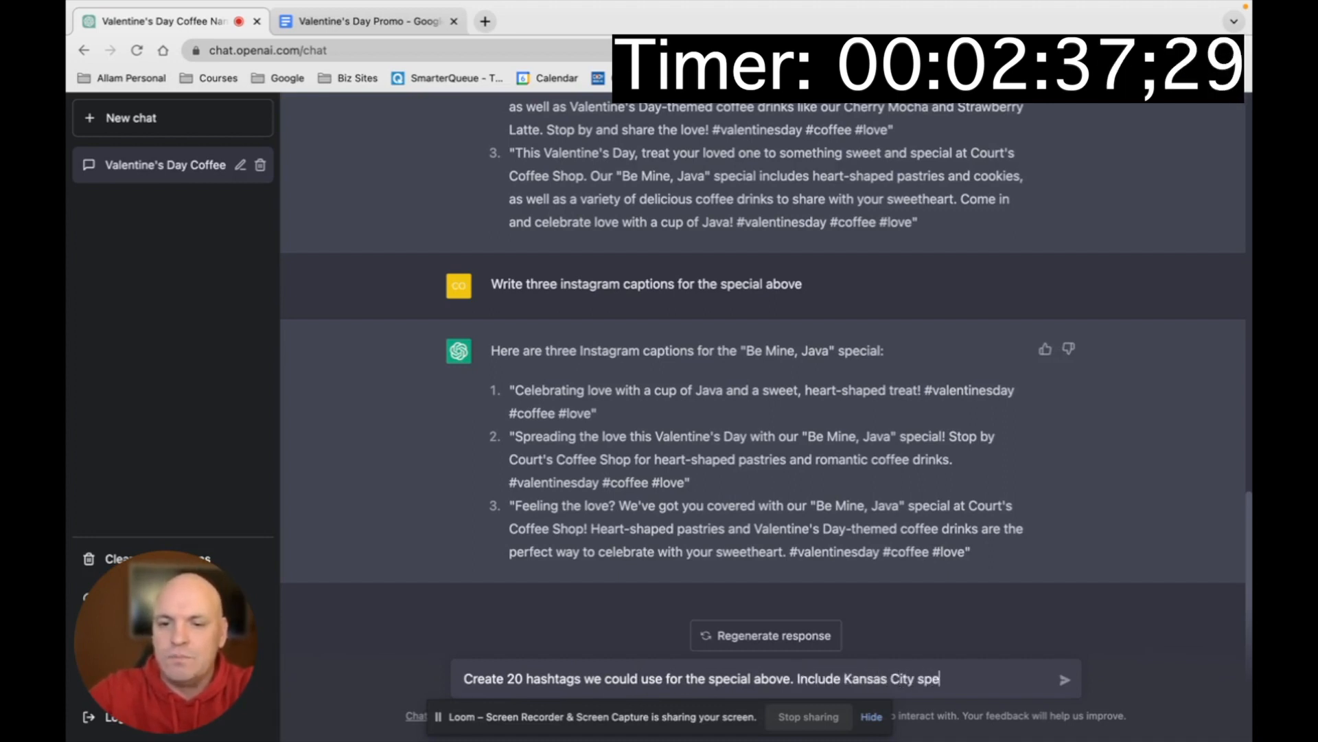
pyautogui.write('Create 3 promo emails for the special above:')
pyautogui.press('Return')
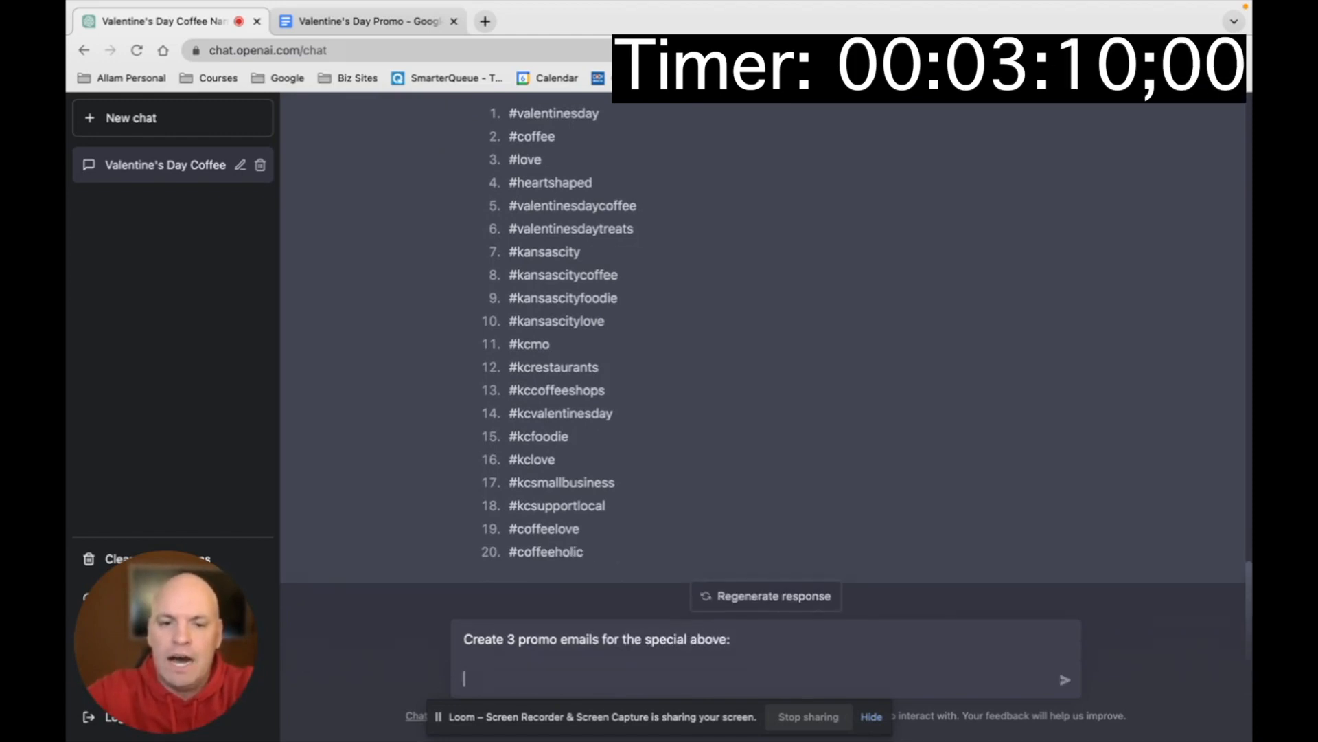
# Step: Request three emails: one week before announcing, day before reminding, Valentine's Day last call
pyautogui.write('1. One to sen')
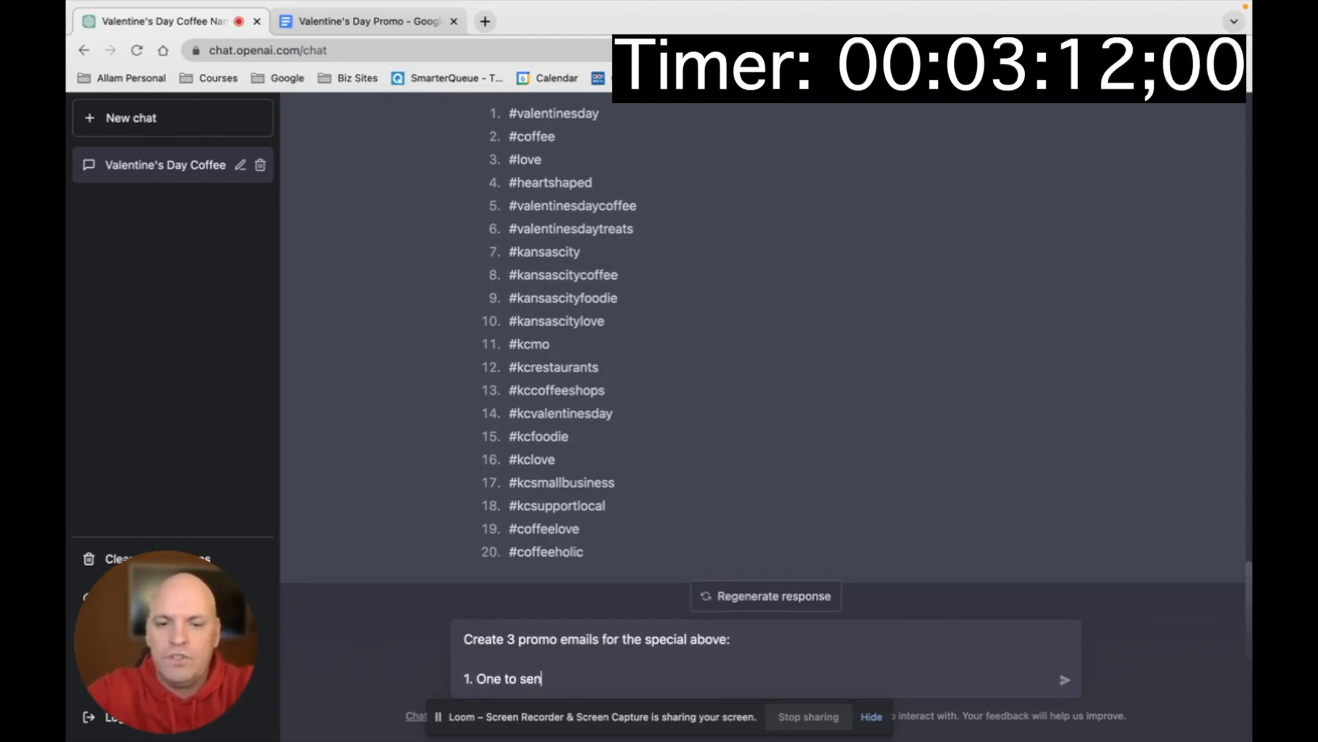
pyautogui.write('d one week before')
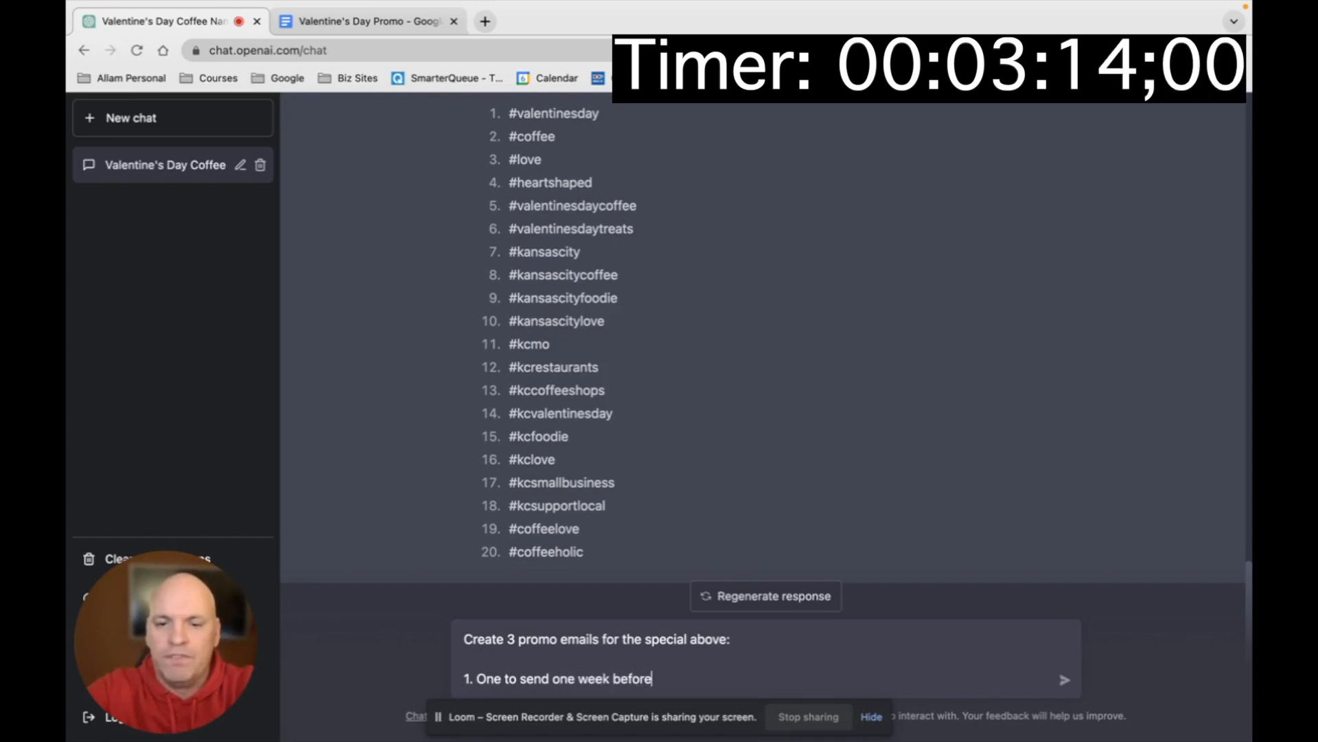
pyautogui.write('- announcing it')
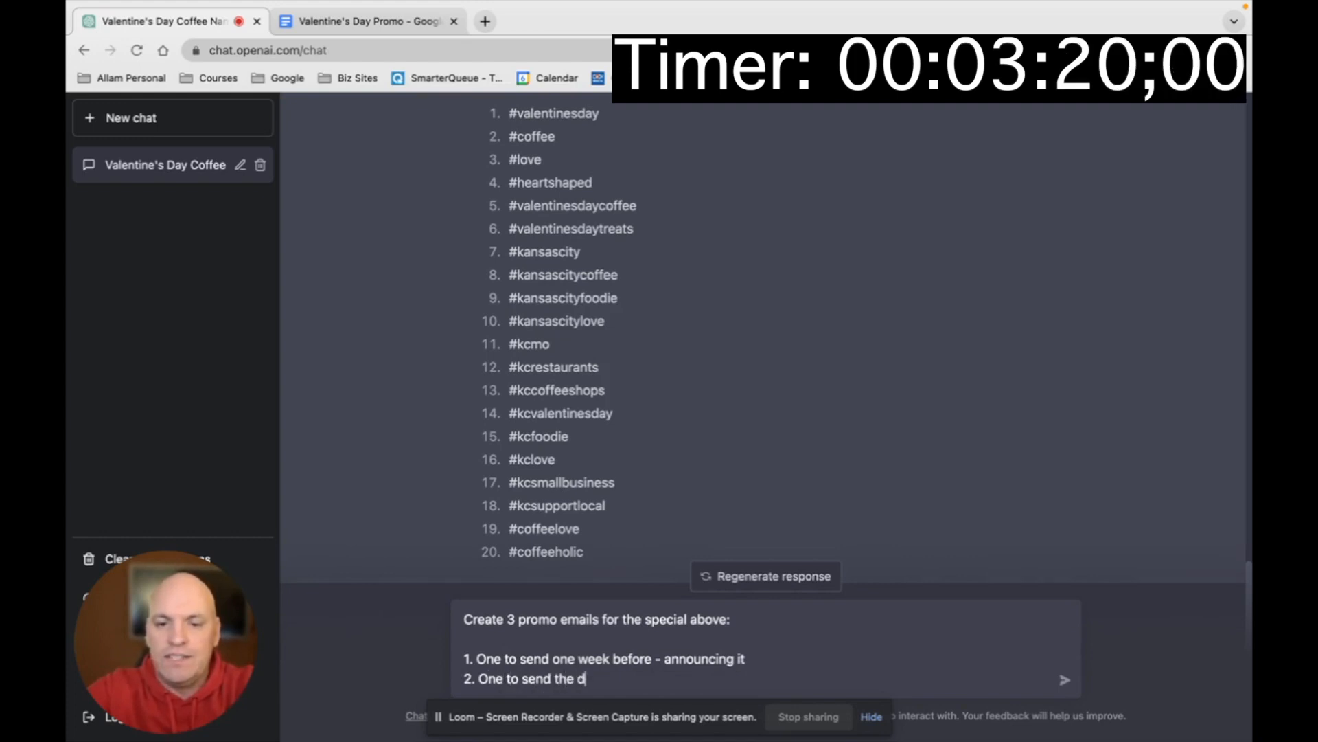
pyautogui.write('ay before')
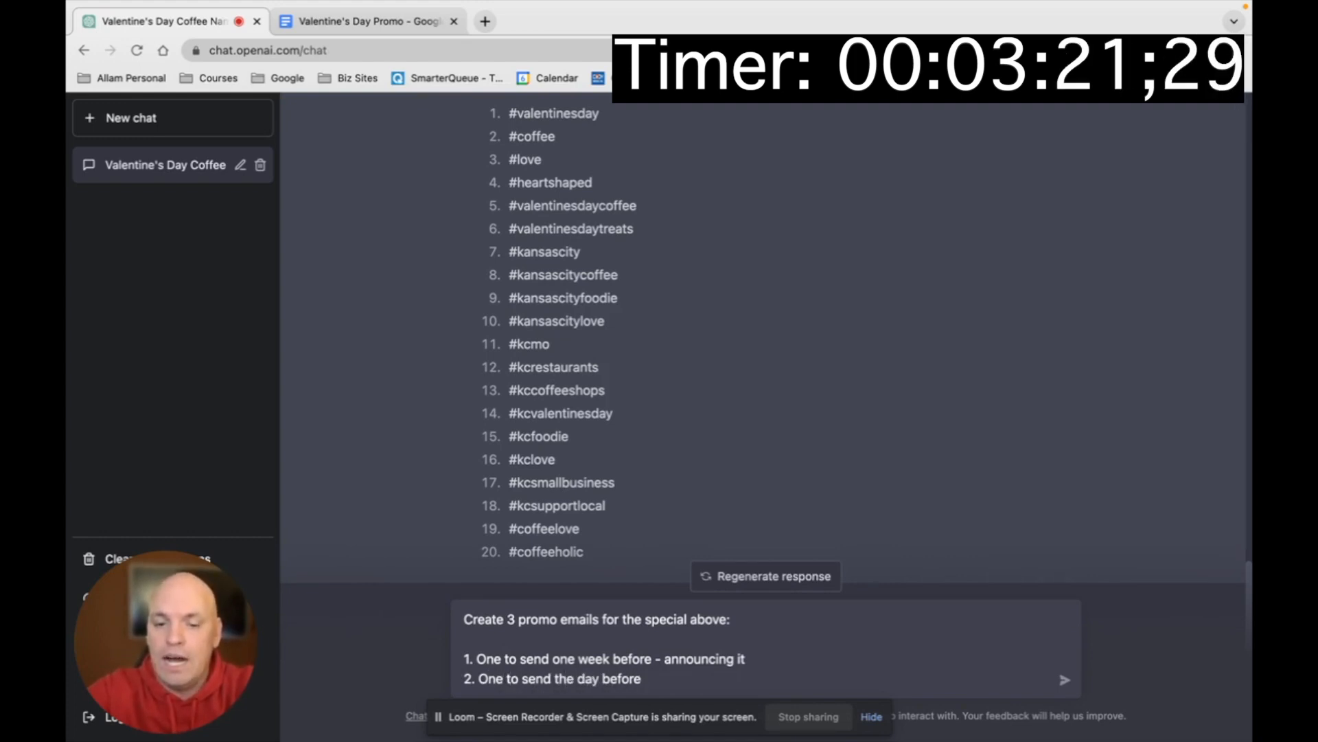
pyautogui.write('reminding people')
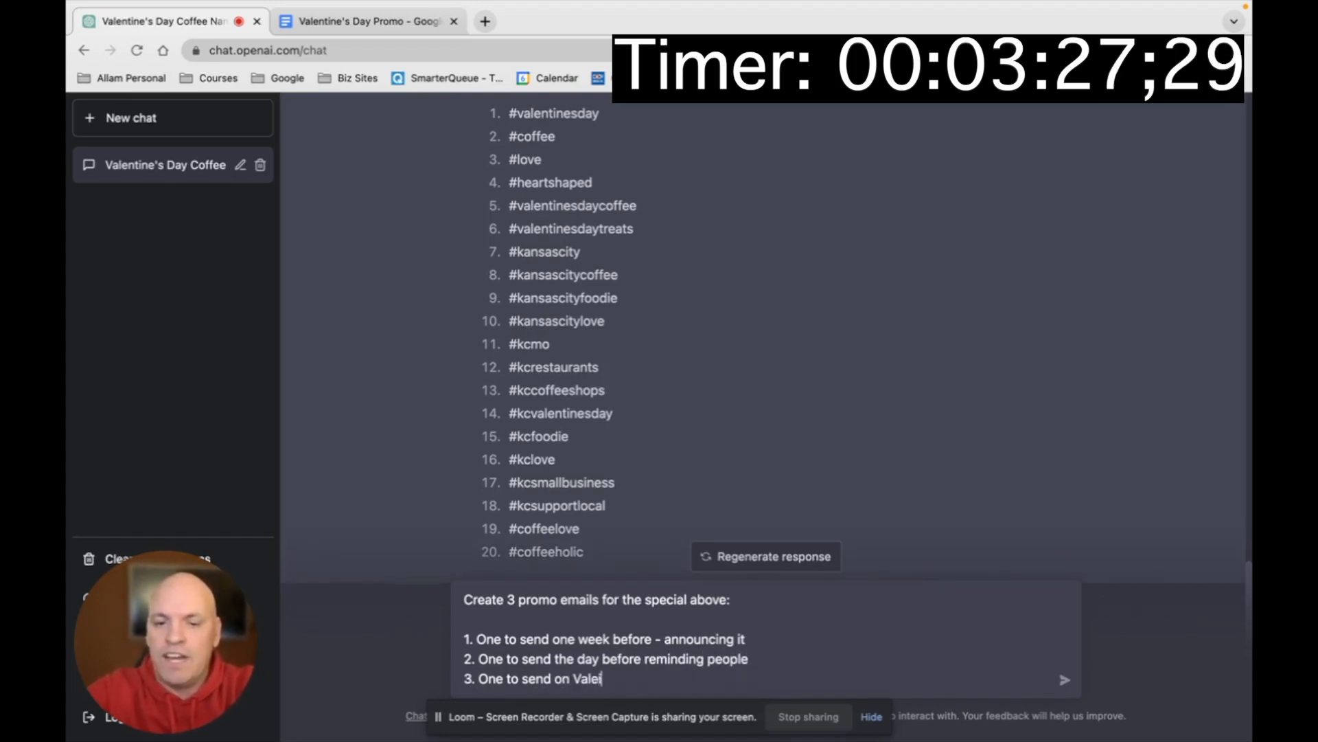
pyautogui.write("ntine's Day")
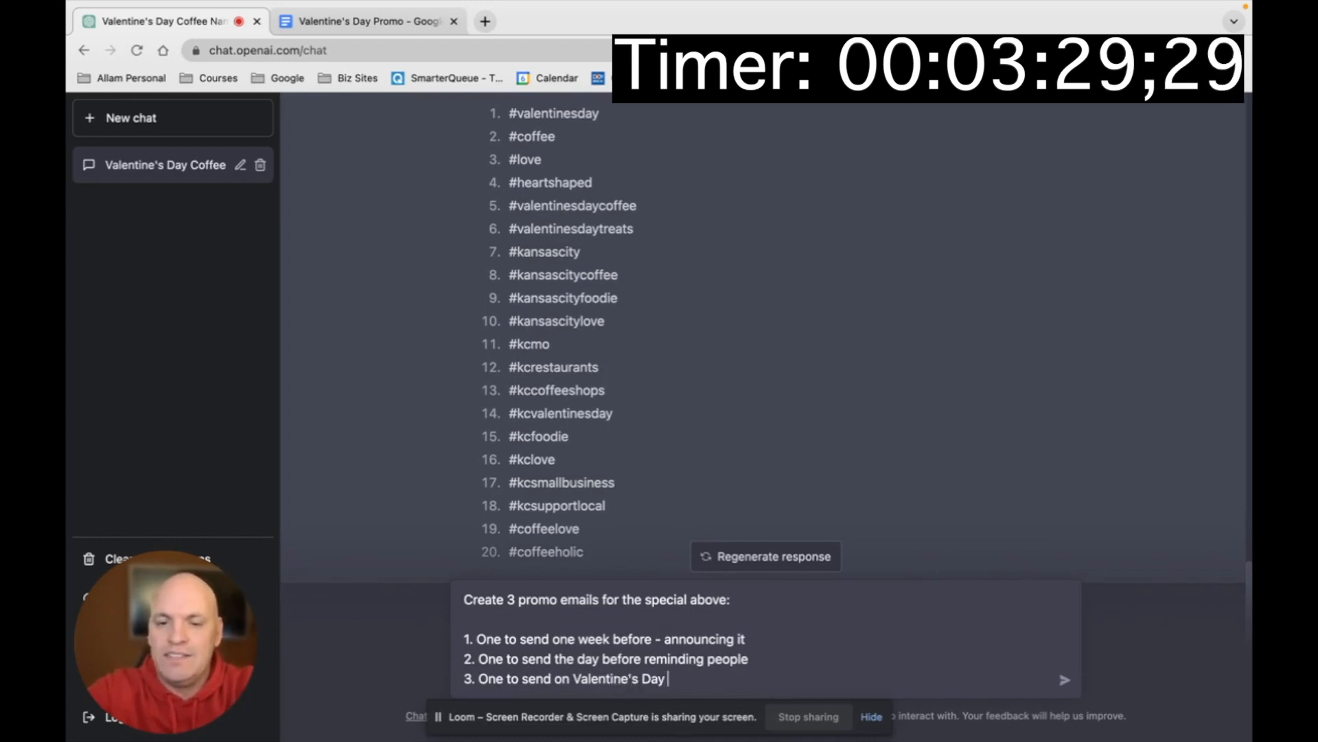
pyautogui.write('as a last call')
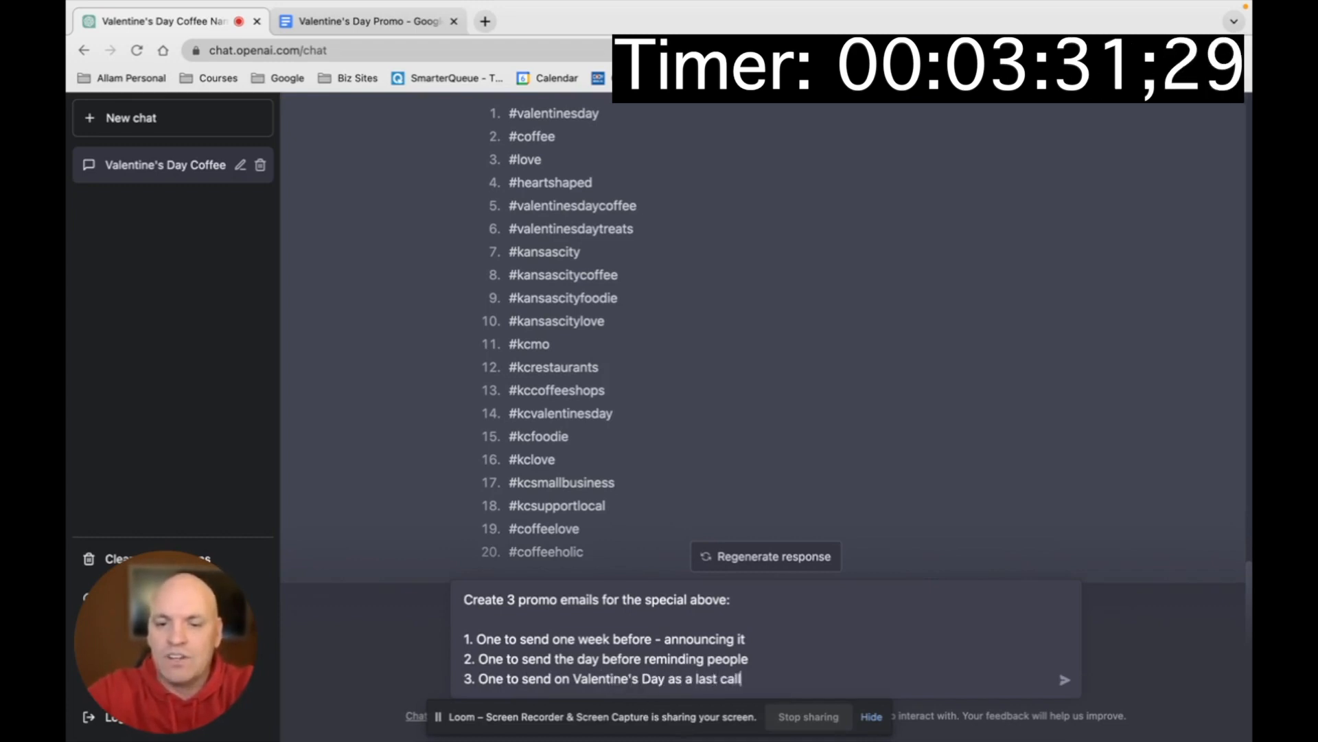
pyautogui.click(1064, 678)
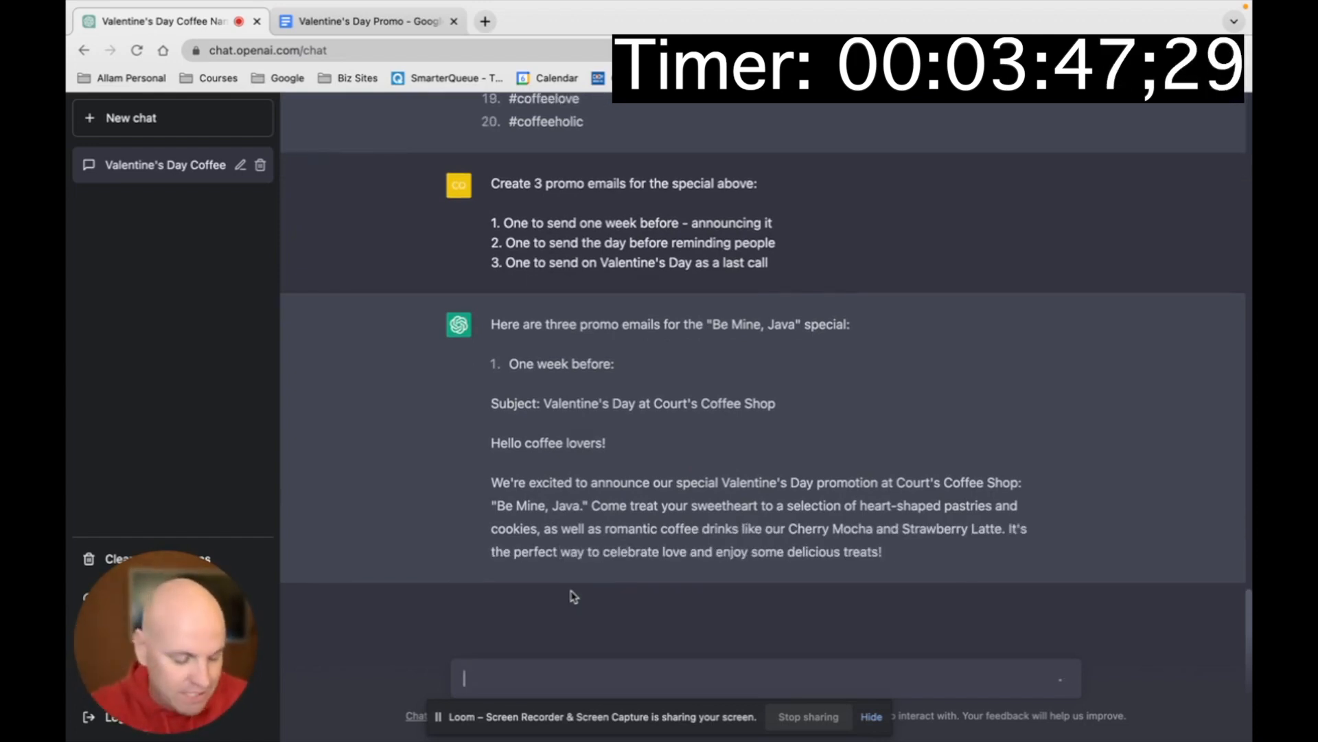
pyautogui.scroll(-3)
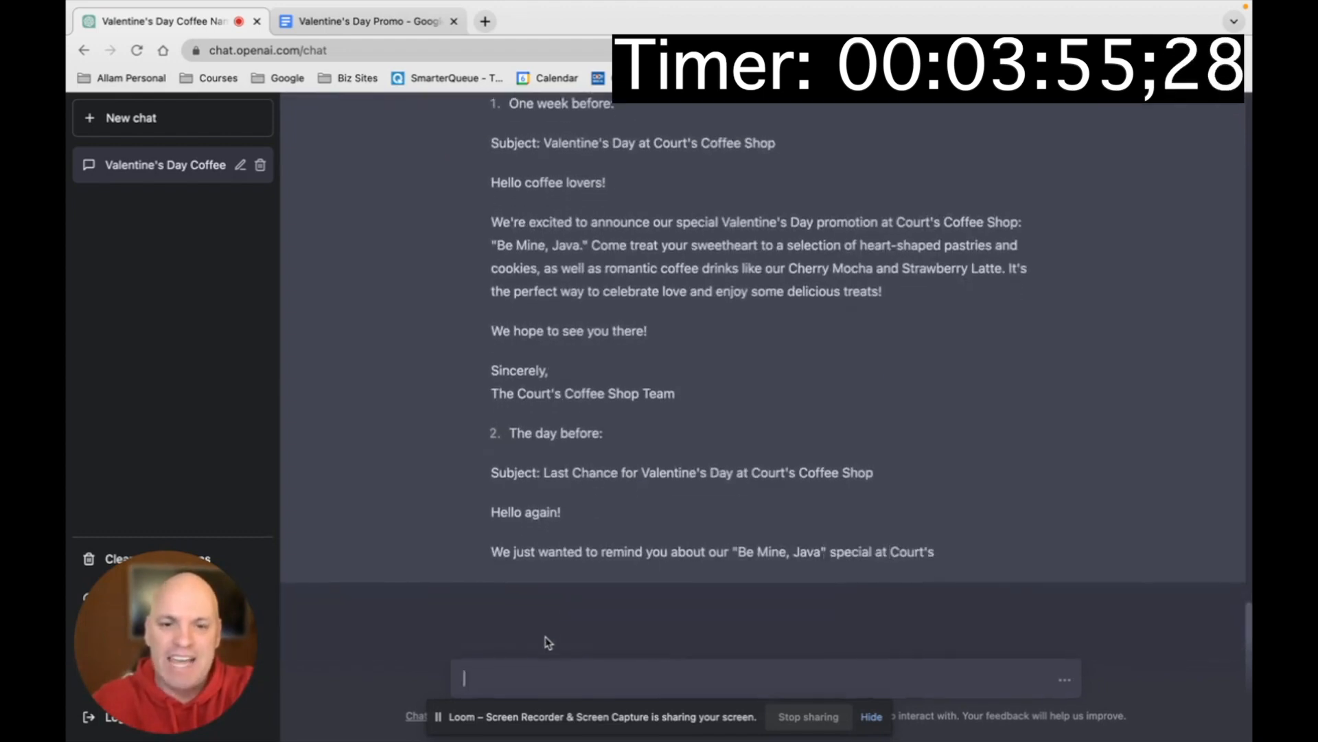
# Step: Send 'Create a shopping list for the special above' and review the response
pyautogui.write('Create a s')
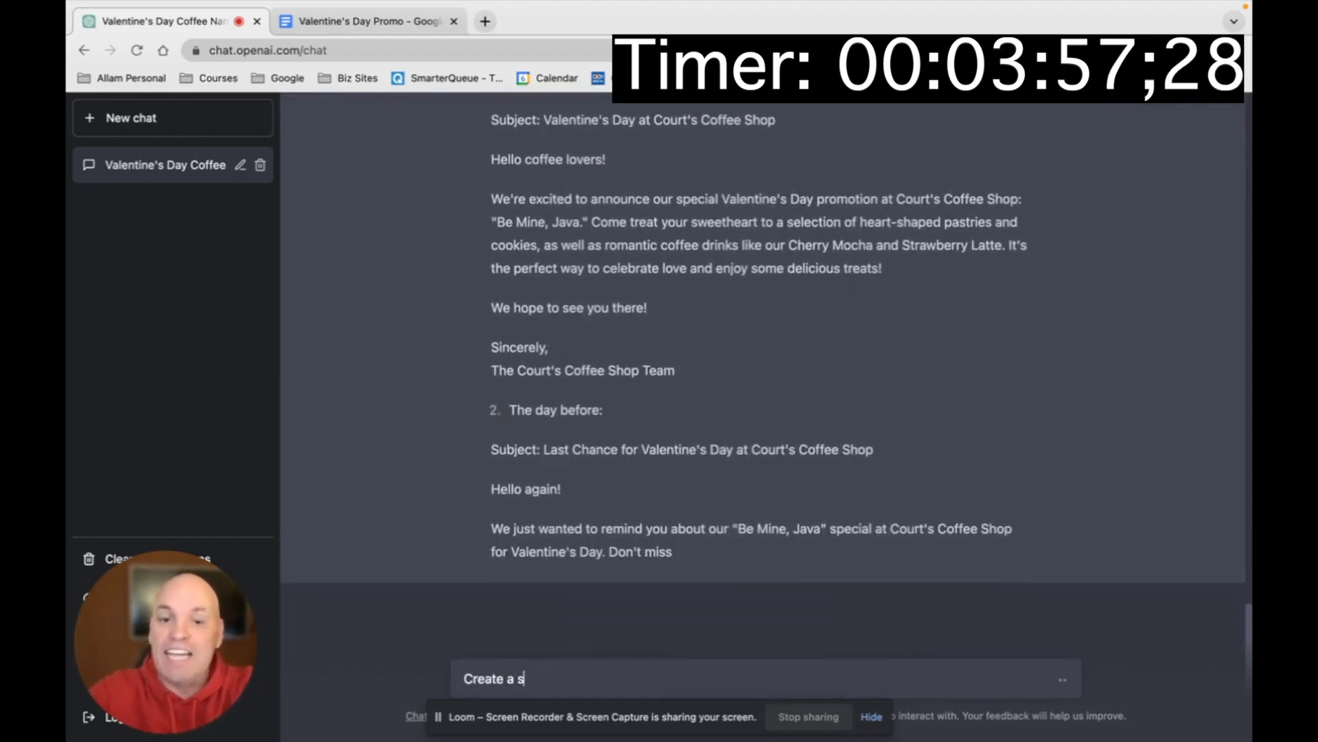
pyautogui.write('hopping list for')
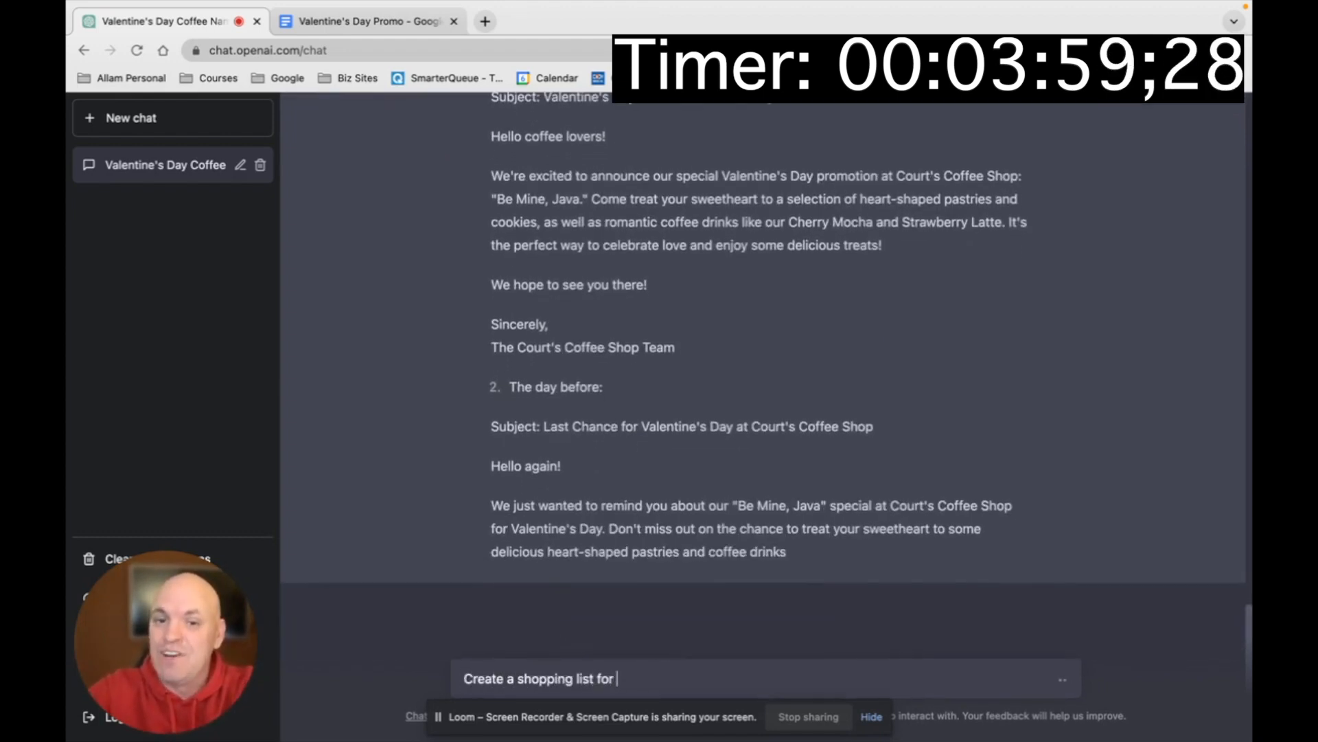
pyautogui.write('the special above')
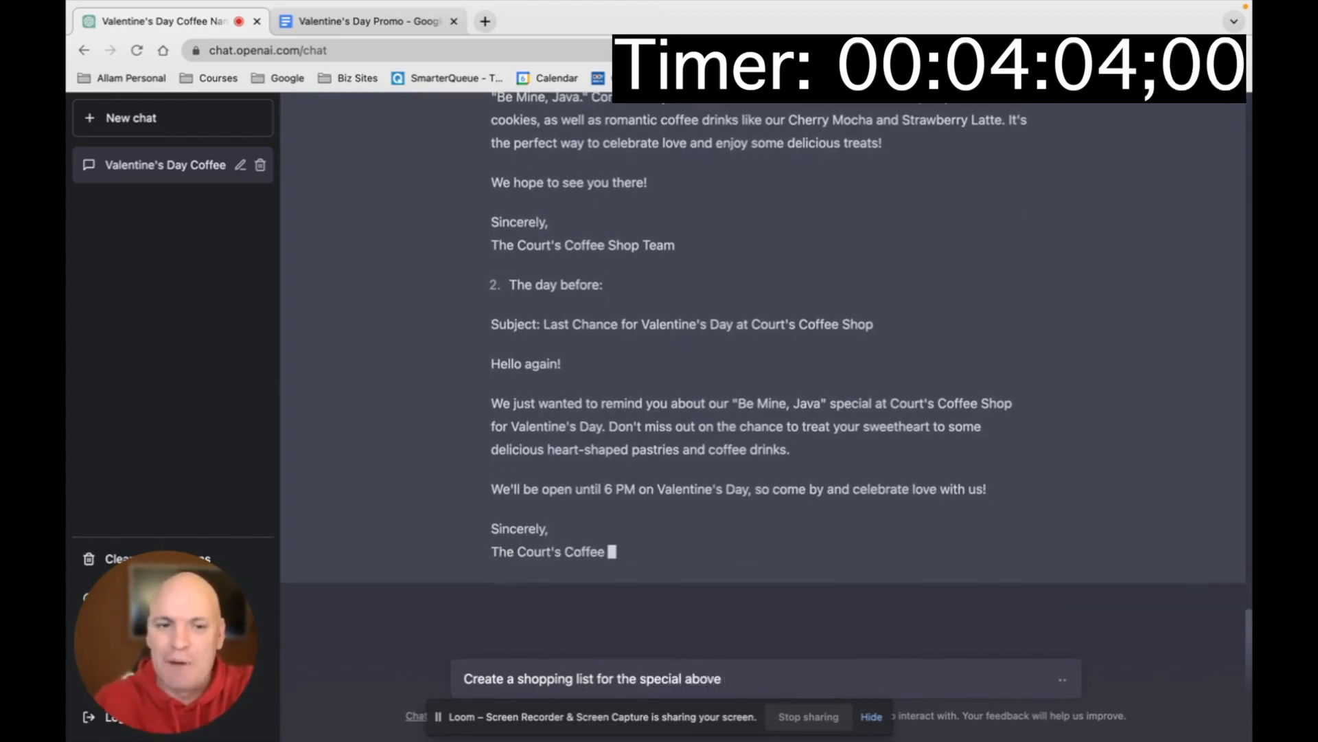
pyautogui.scroll(-3)
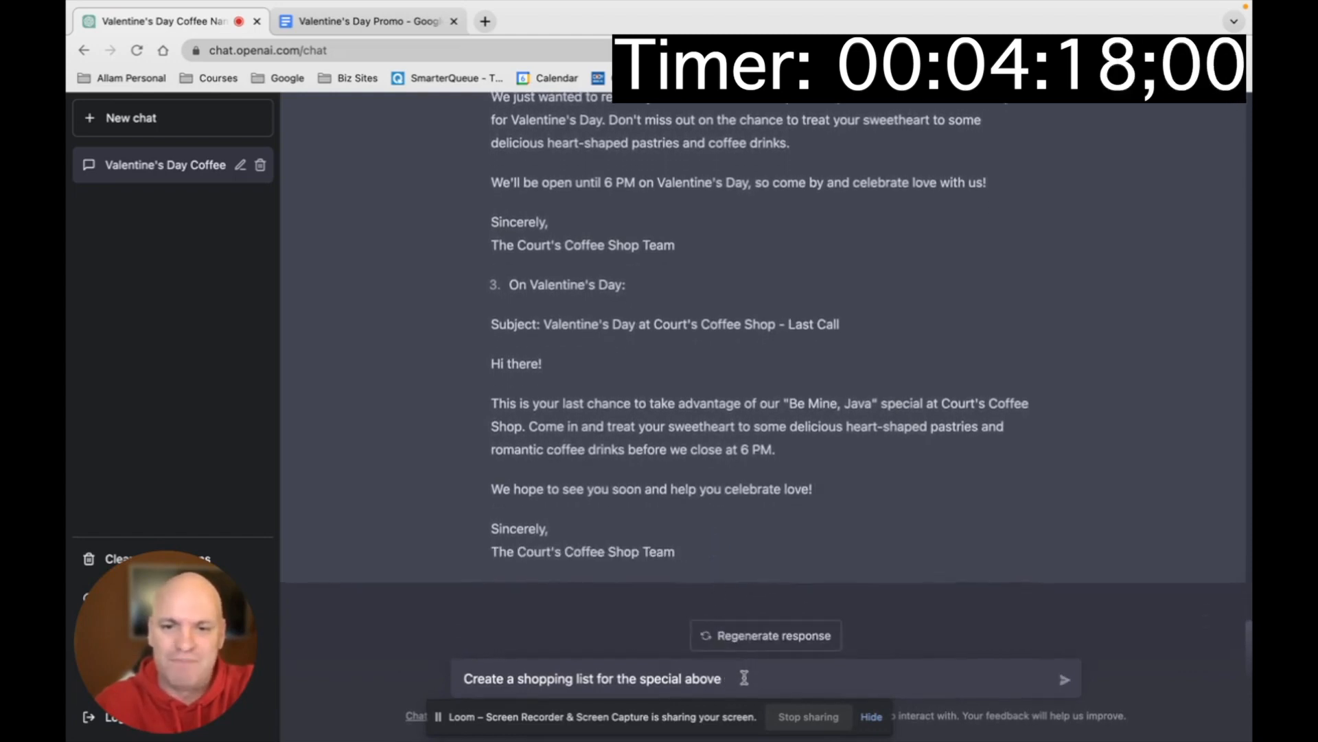
pyautogui.click(1064, 679)
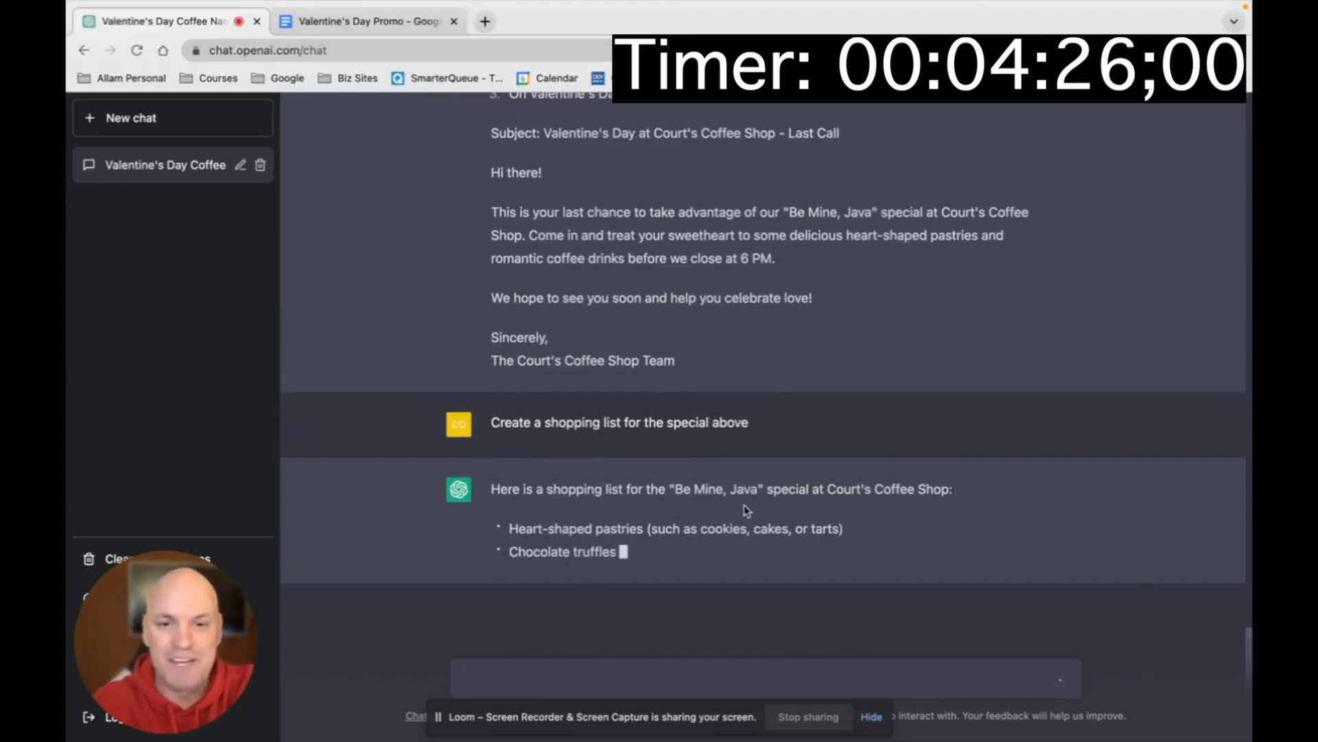
pyautogui.scroll(3)
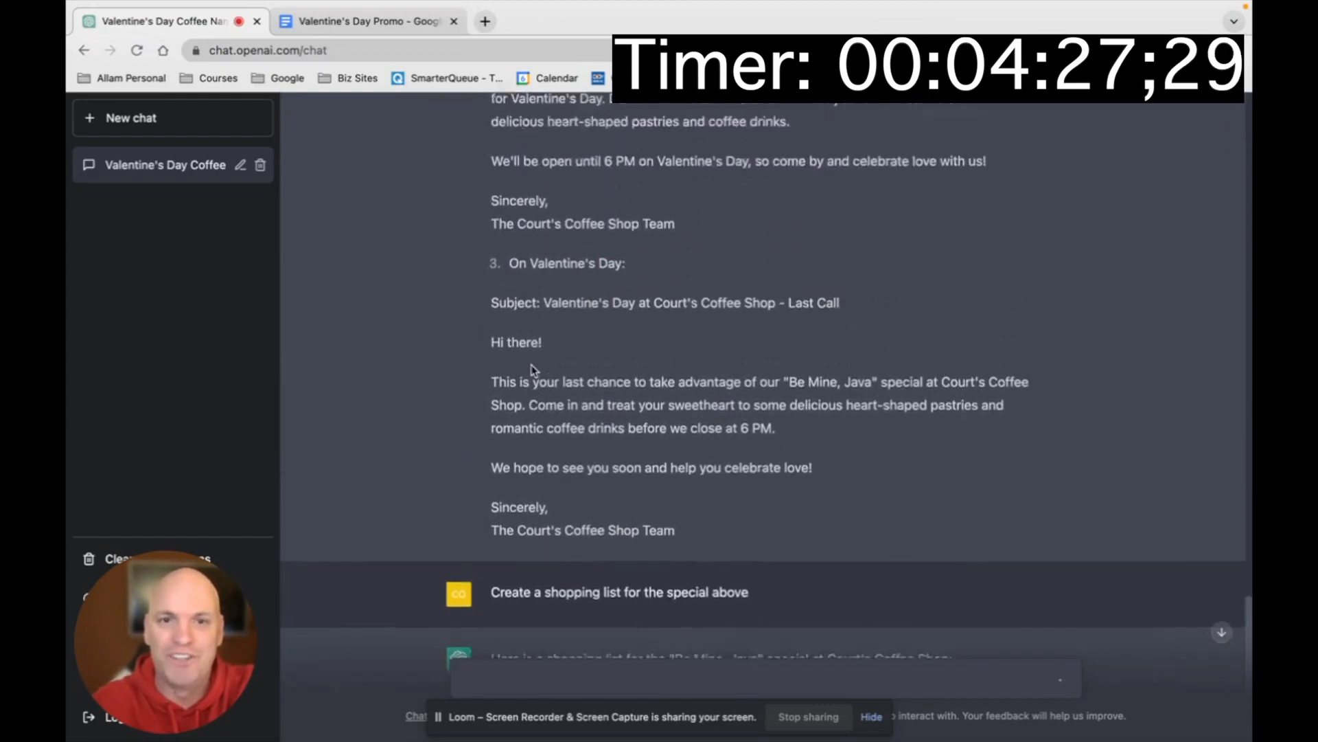
pyautogui.scroll(3)
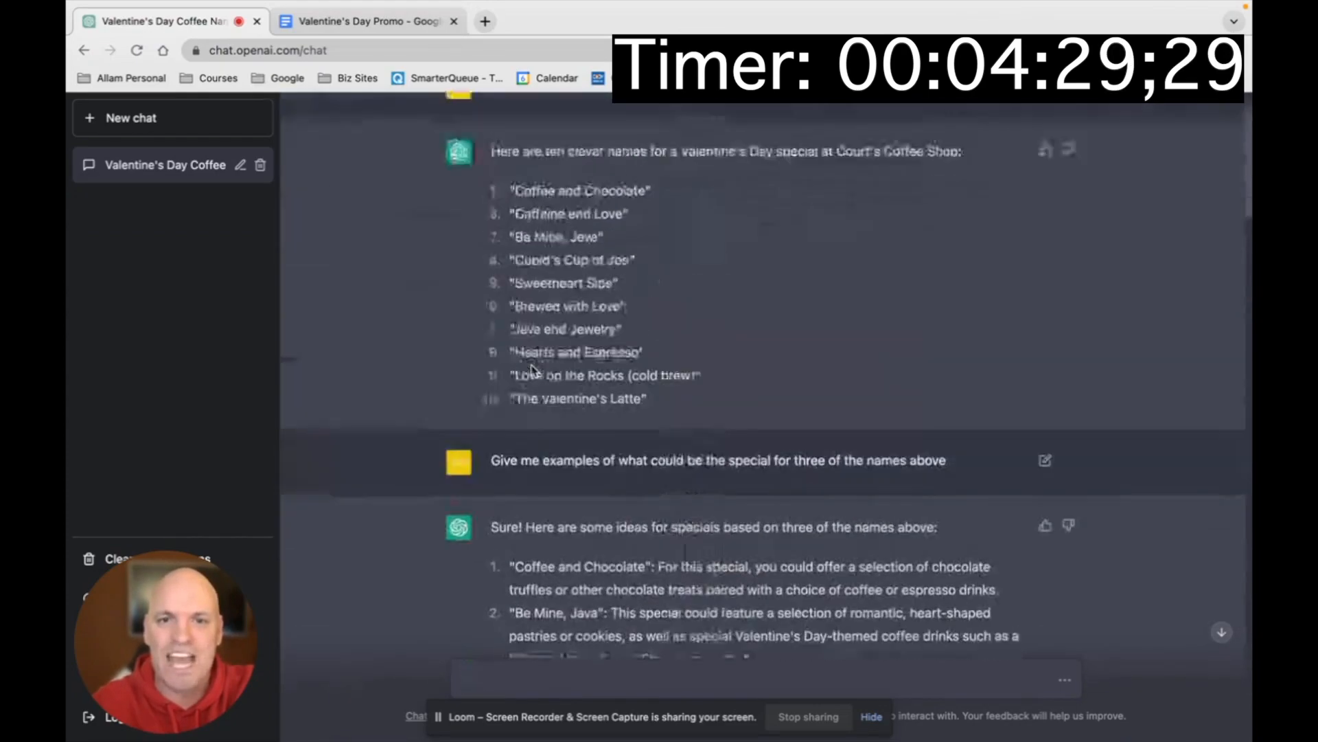
pyautogui.scroll(-3)
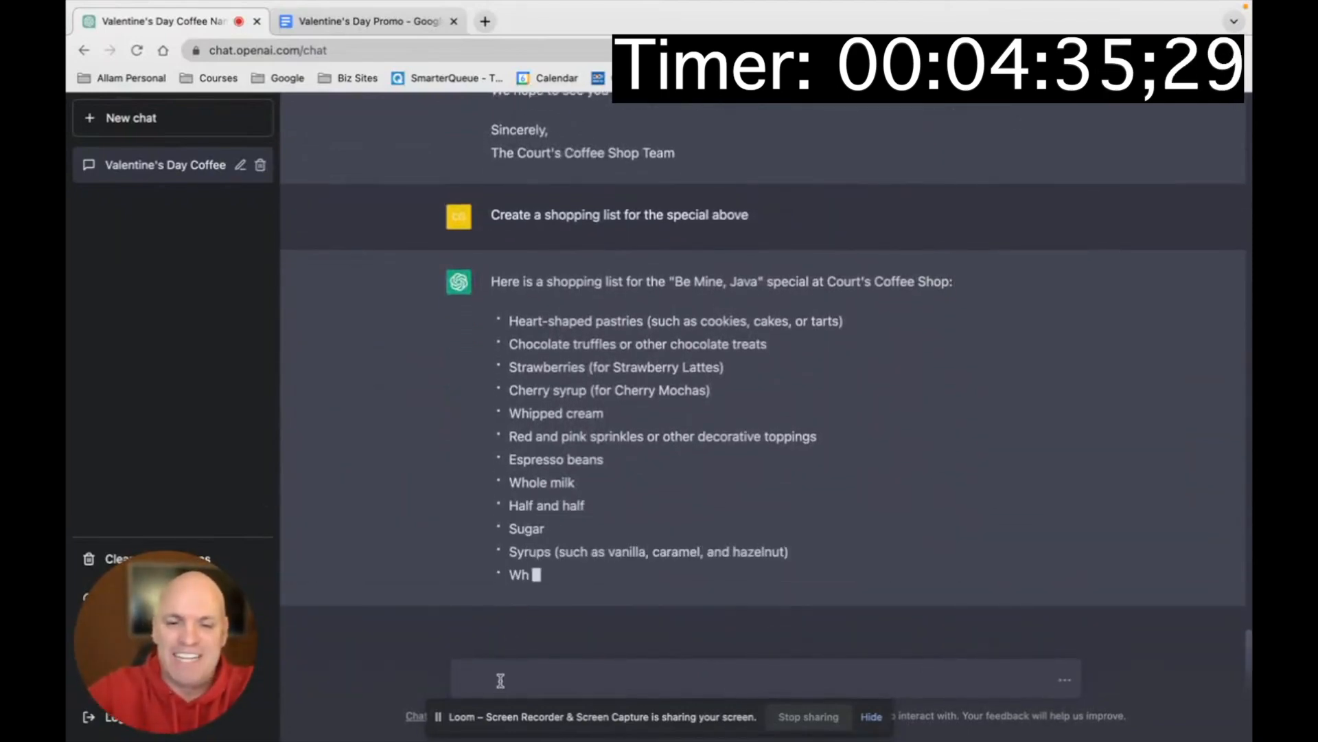
# Step: Ask ChatGPT to write the recipe for creating the special above
pyautogui.write('Write th')
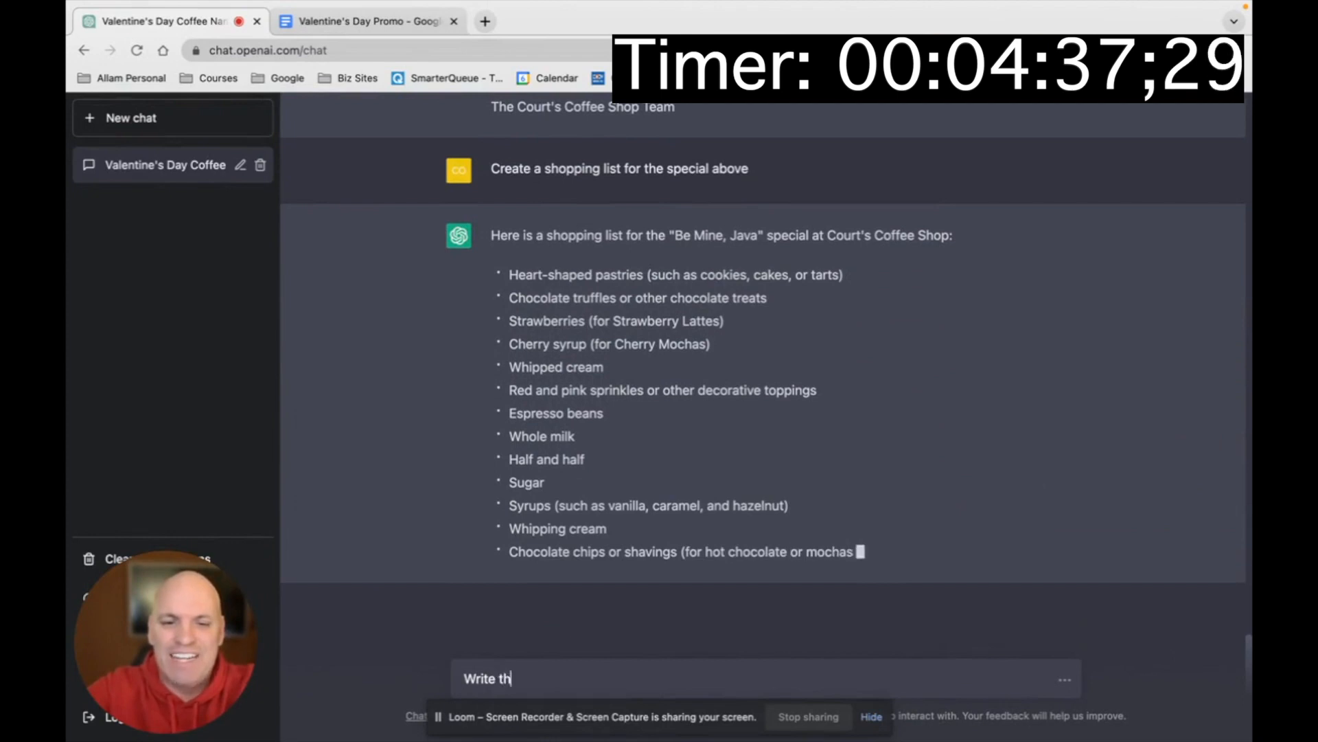
pyautogui.write('e recipe for cre')
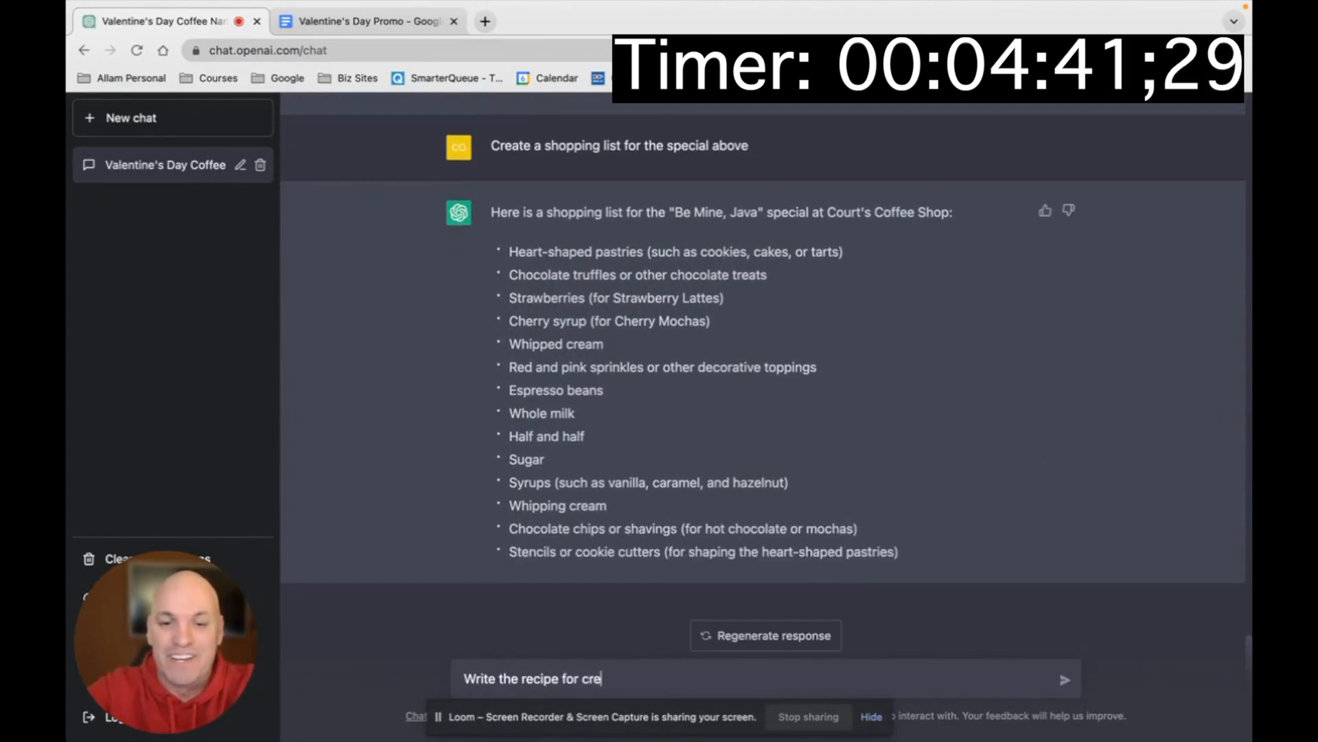
pyautogui.write('ating the special a')
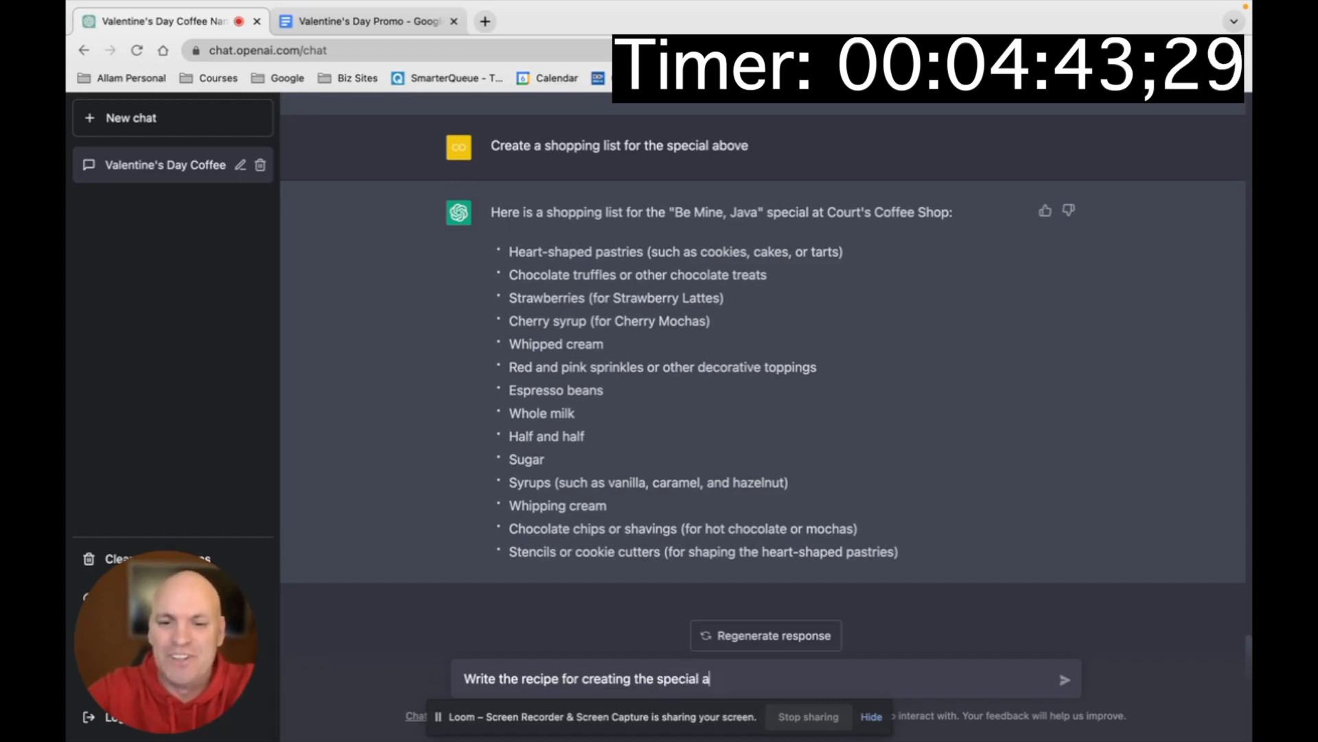
pyautogui.press('Return')
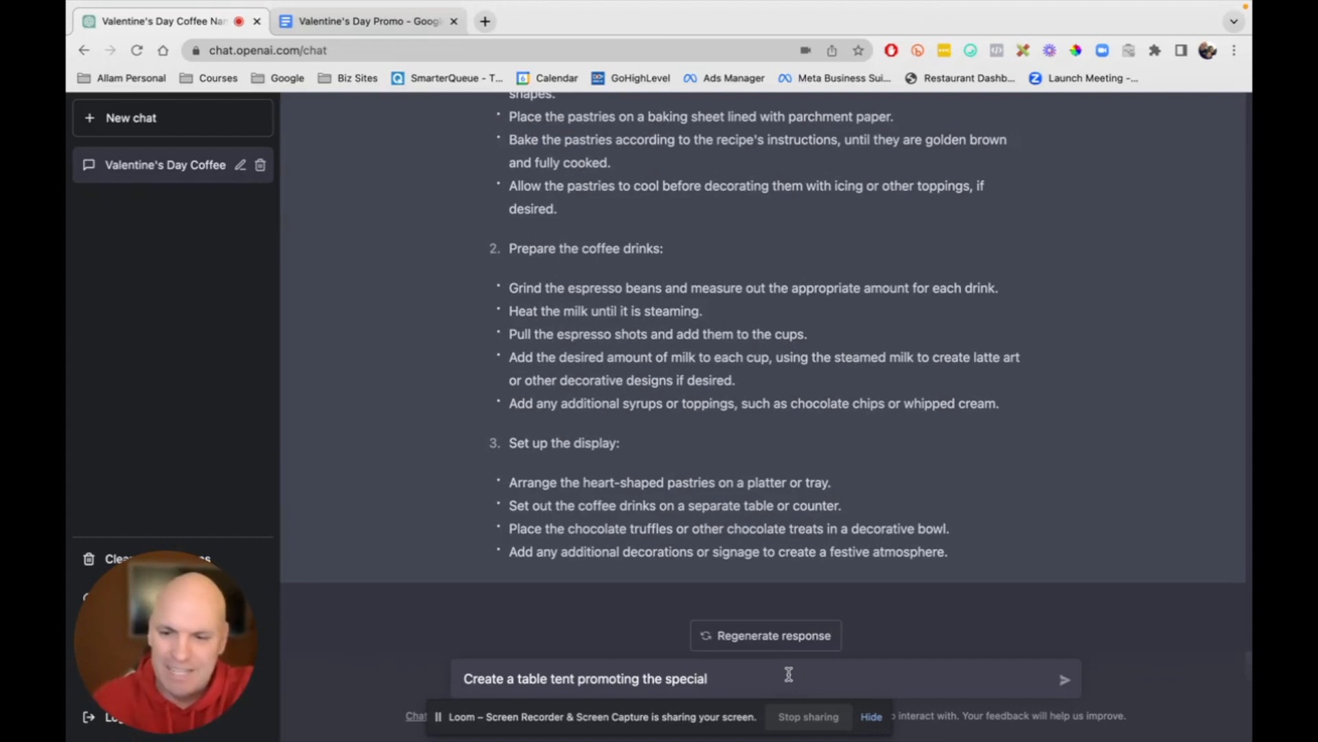
# Step: Send the table tent request and scroll back to the three special ideas
pyautogui.click(1064, 677)
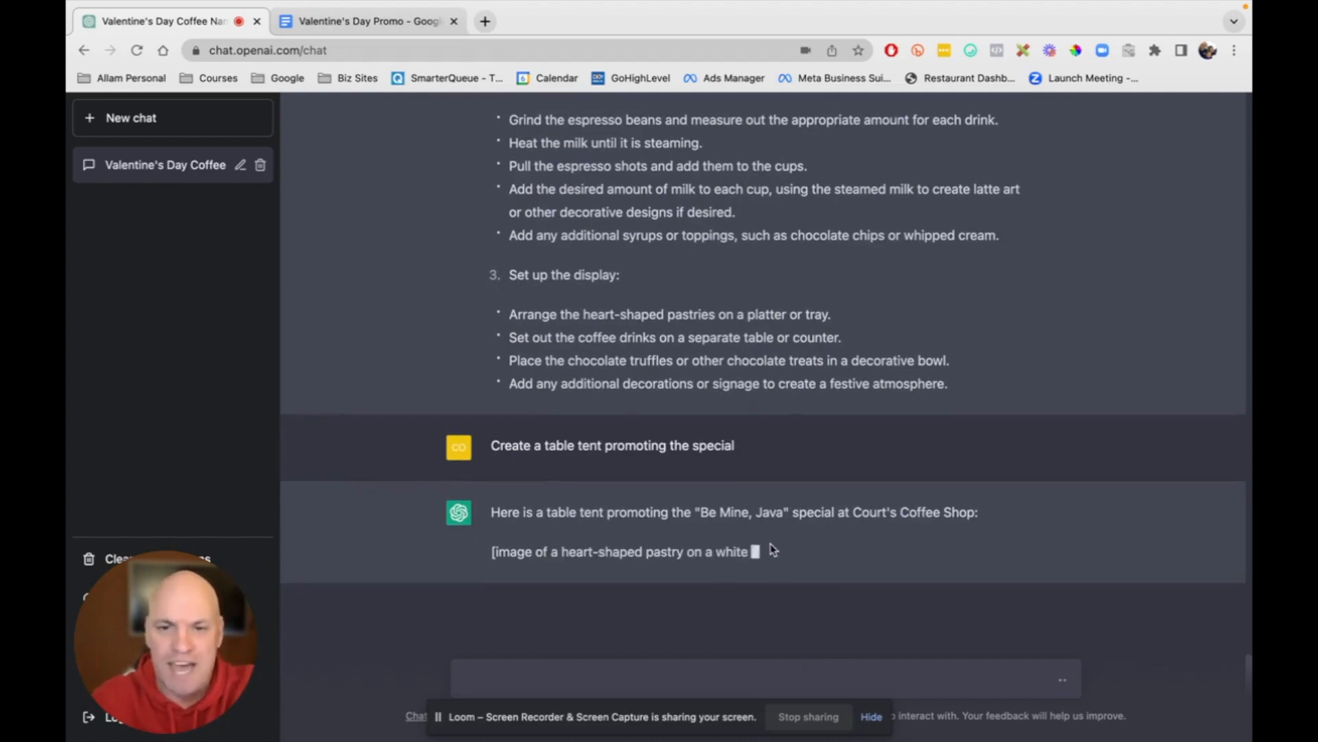
pyautogui.scroll(3)
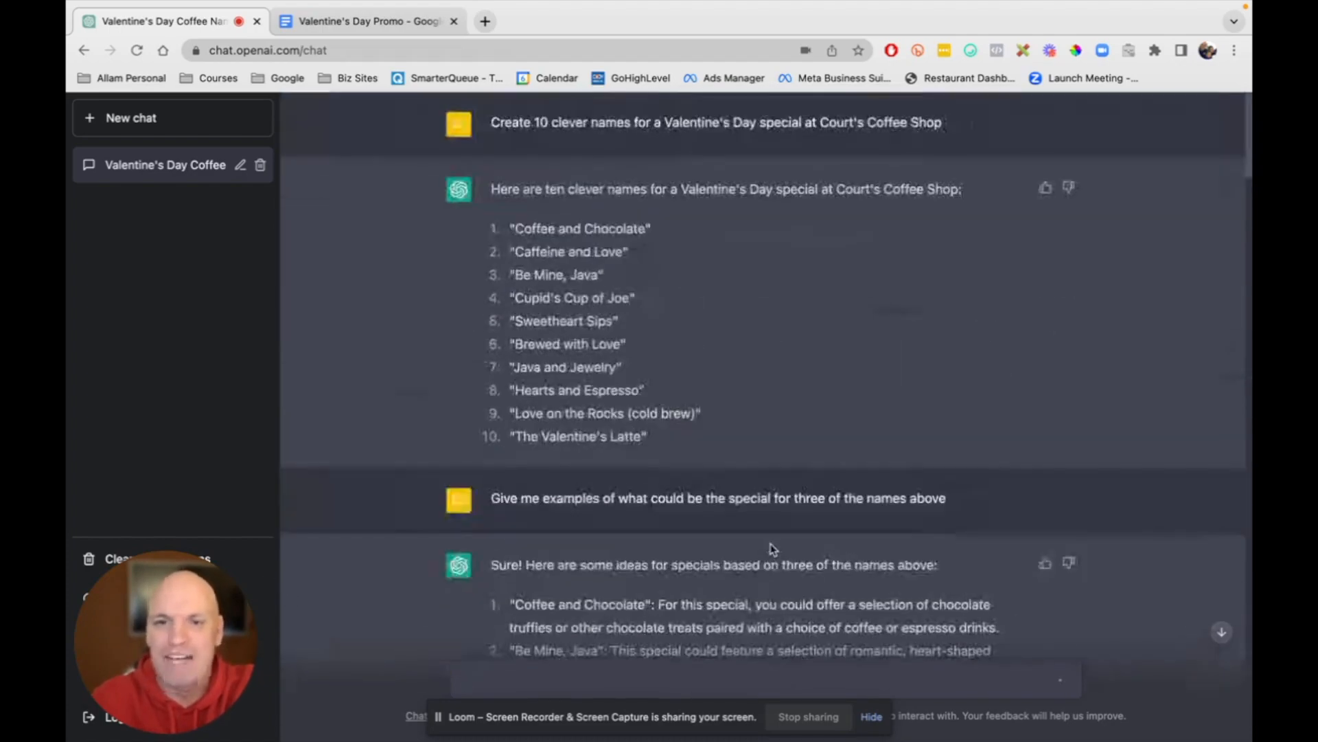
pyautogui.scroll(-3)
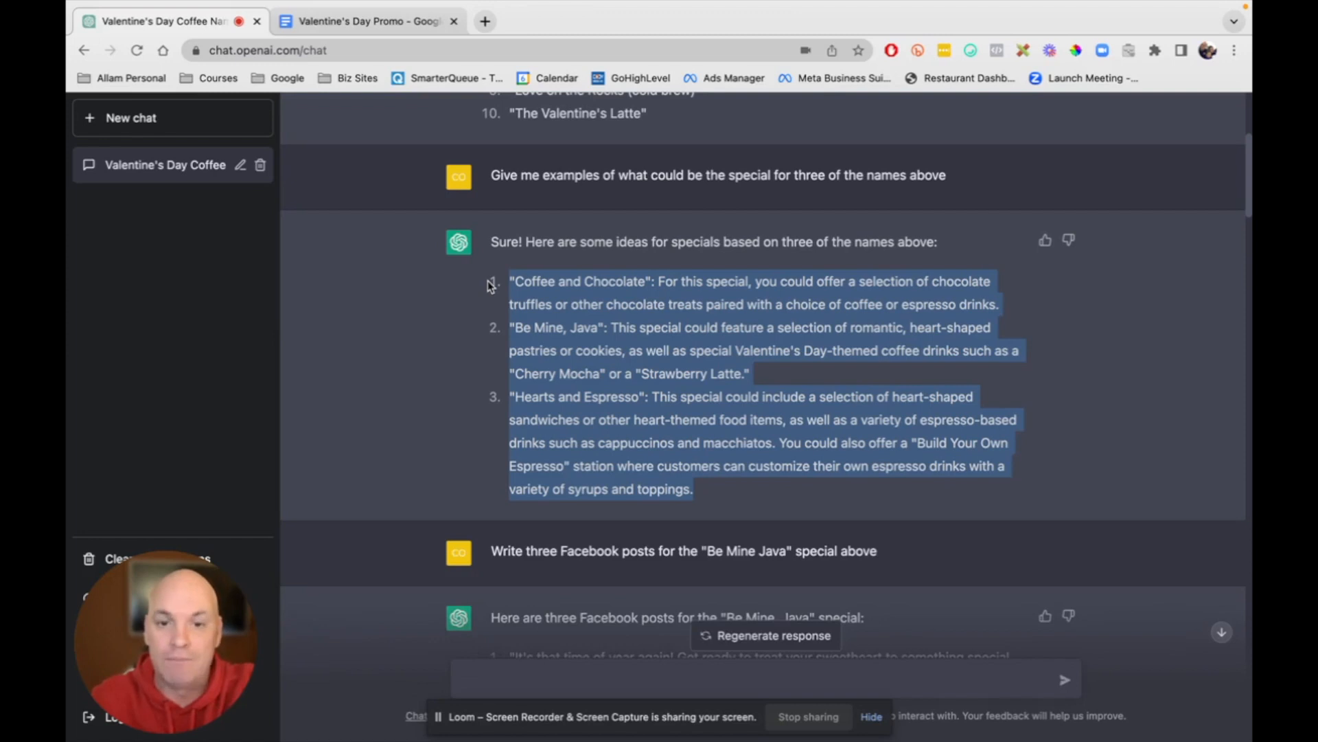
# Step: Paste the special ideas into the Valentine's Day Promo doc and fetch the Facebook posts
pyautogui.click(366, 20)
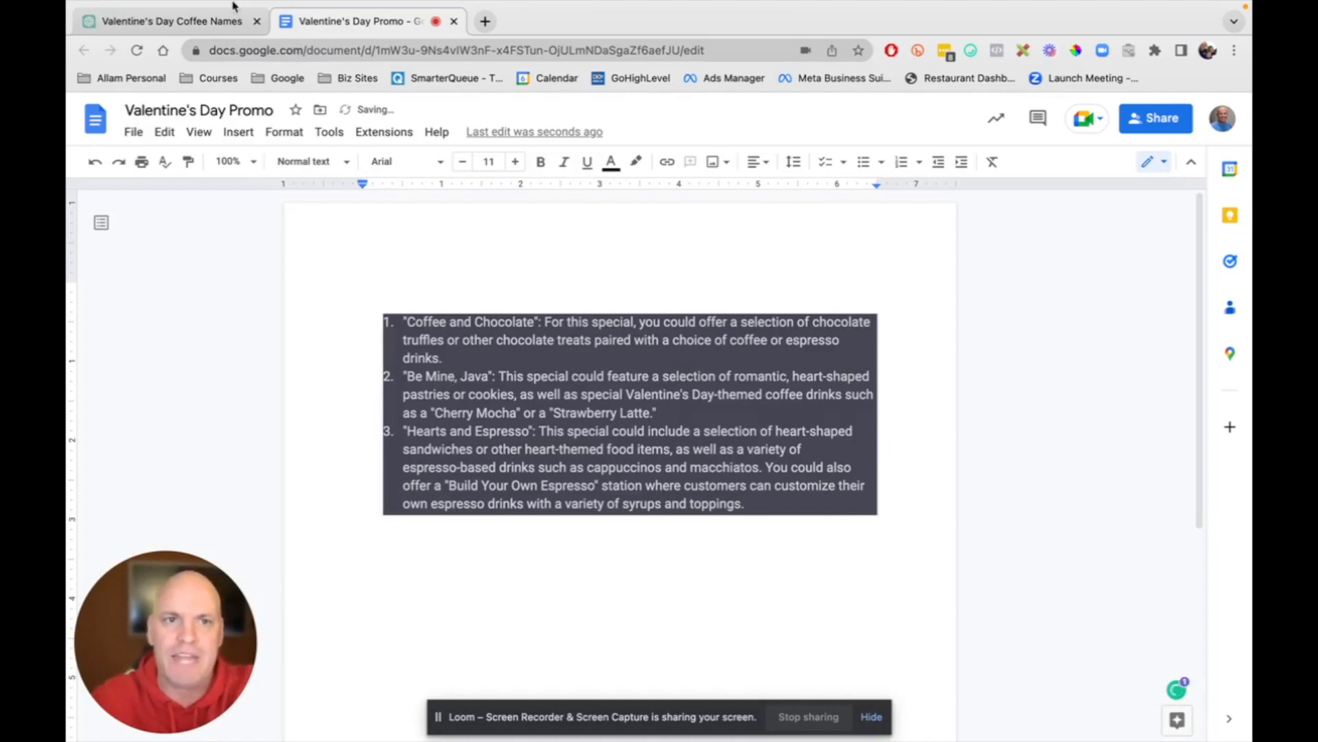
pyautogui.click(167, 20)
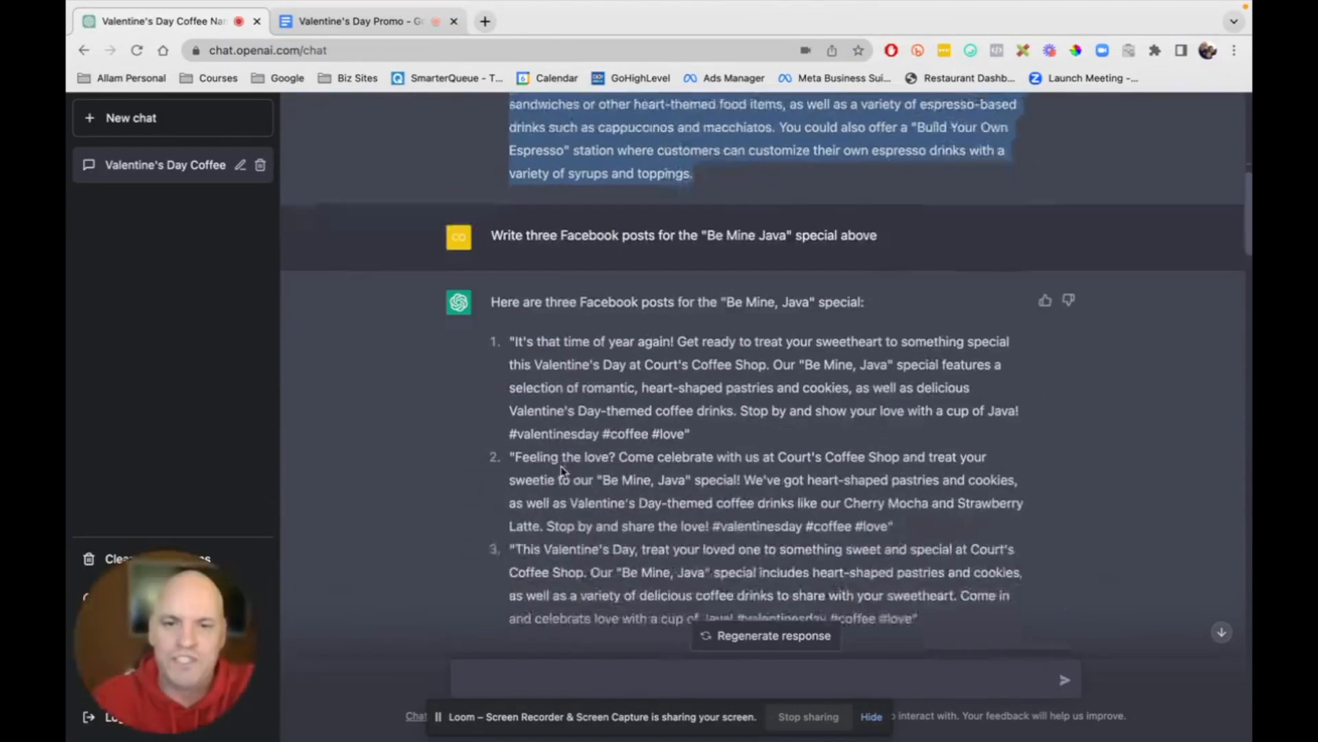
pyautogui.scroll(-3)
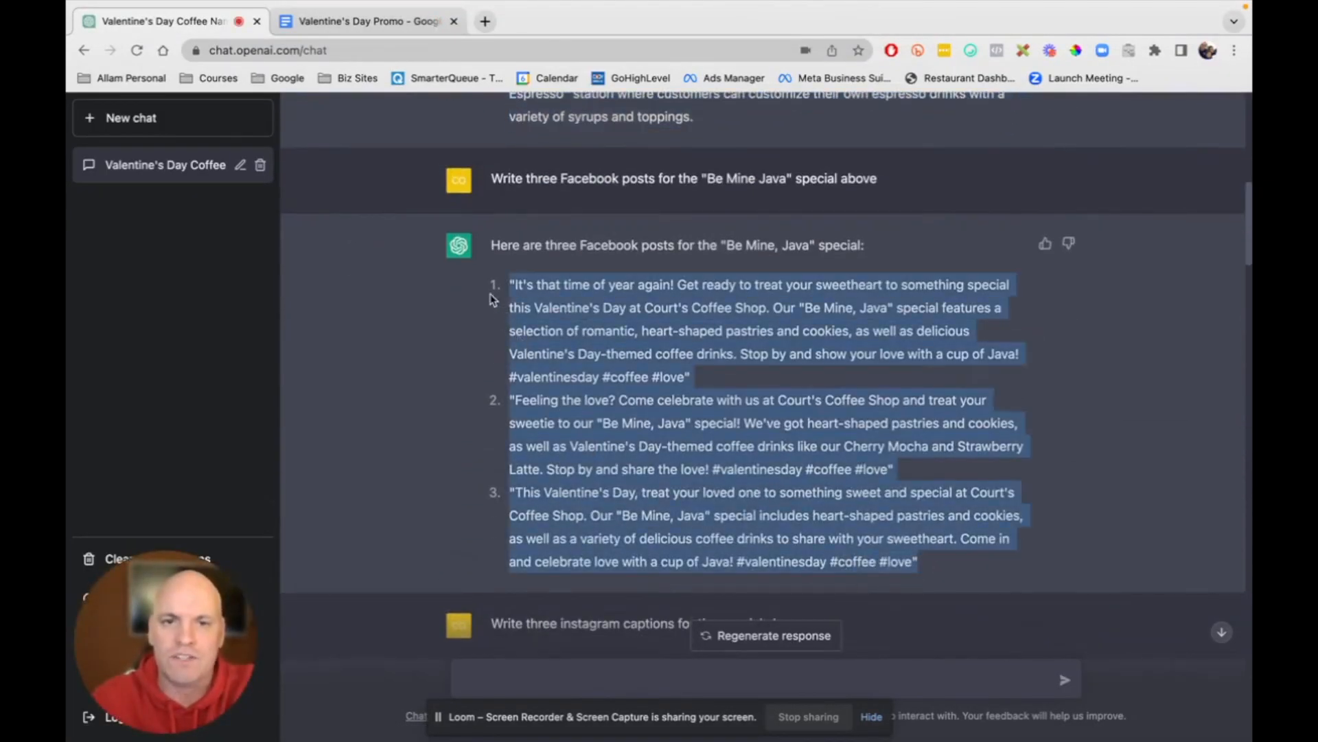
pyautogui.click(365, 21)
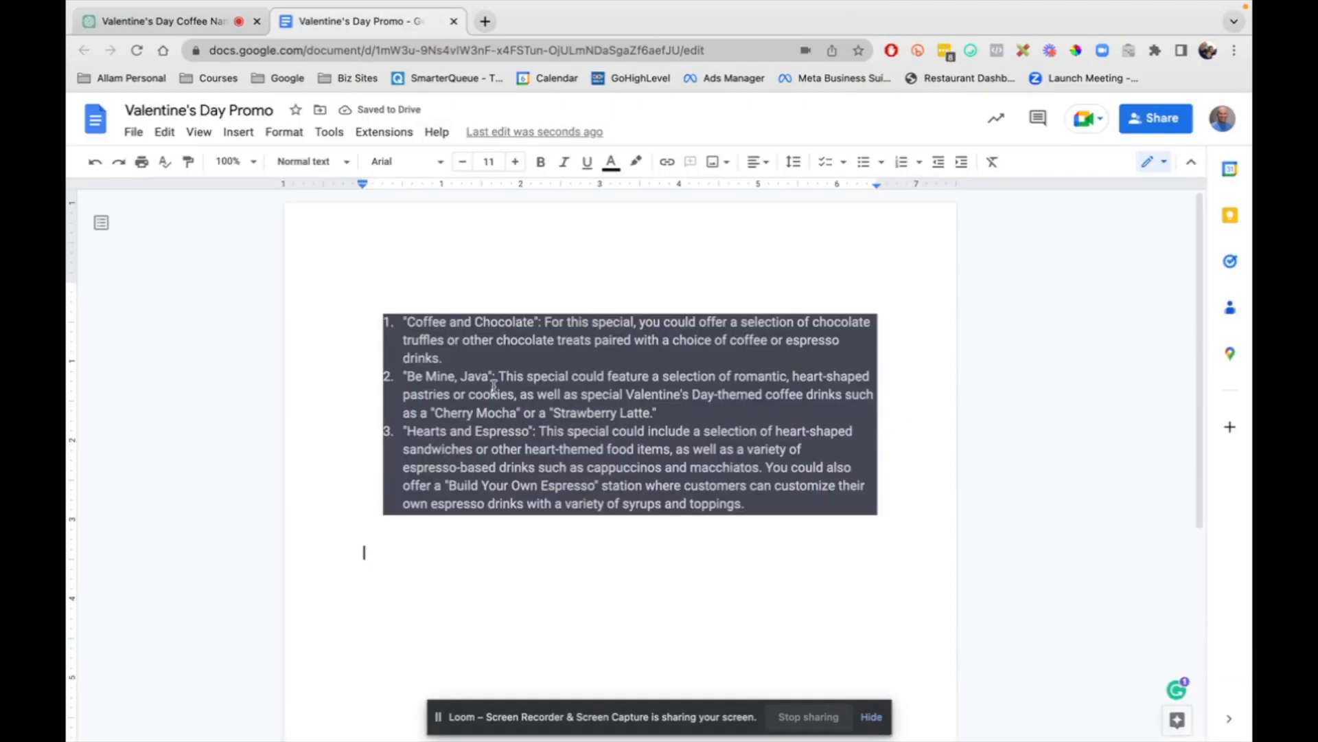
# Step: Add a 'Facebook posts:' heading above the pasted posts and clear the dark pasted formatting
pyautogui.scroll(-3)
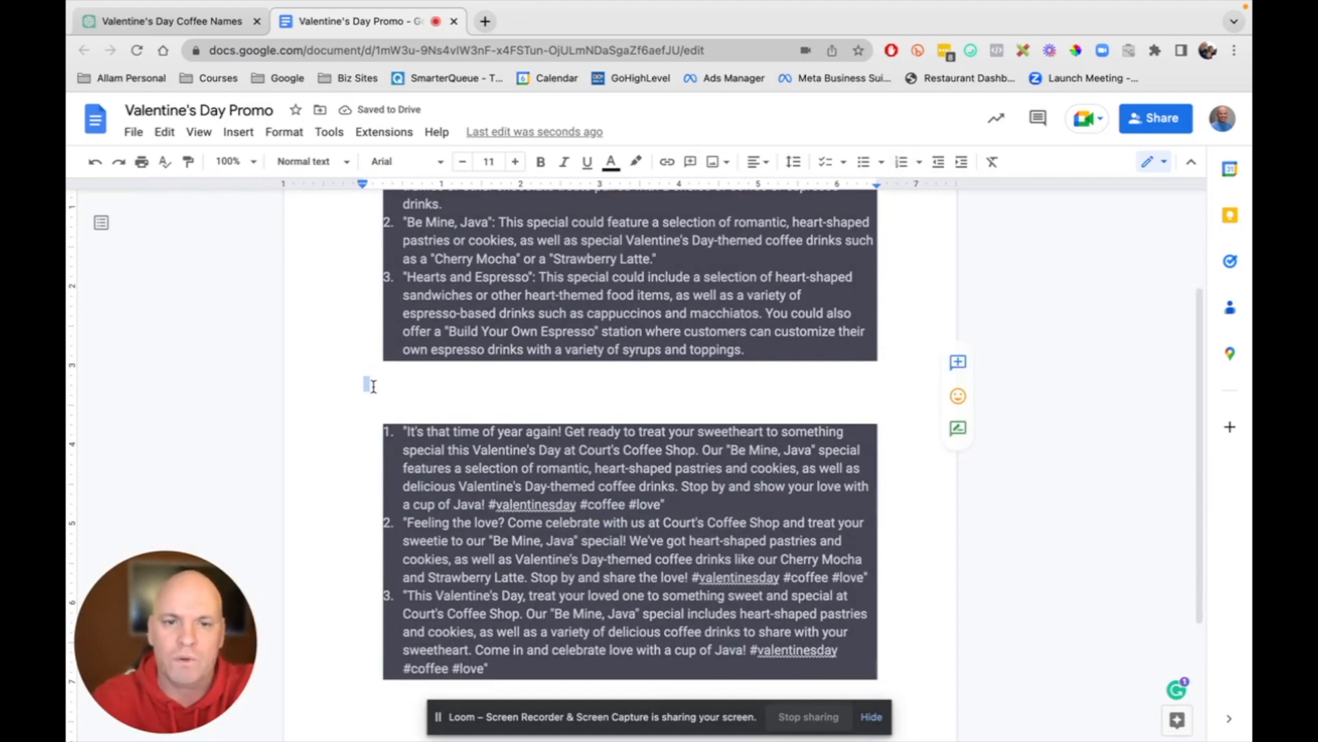
pyautogui.write('Facebook p')
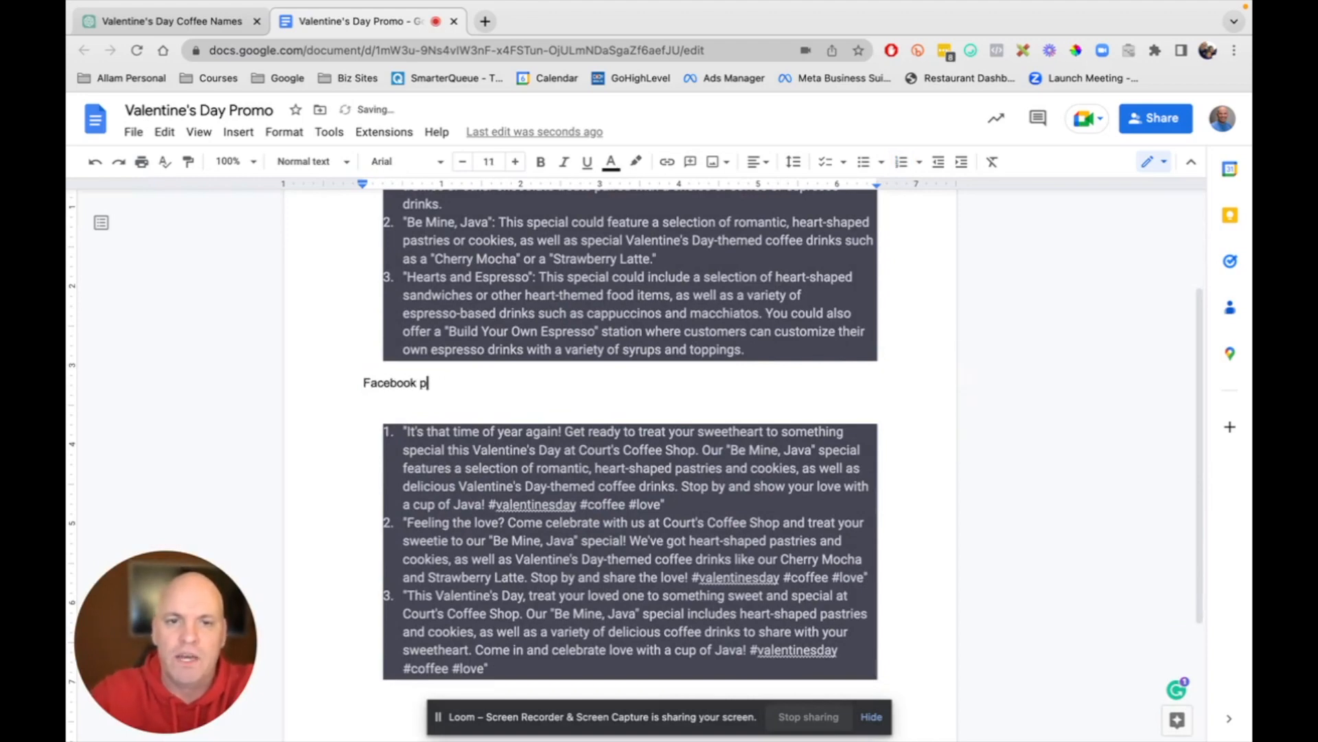
pyautogui.write('osts:')
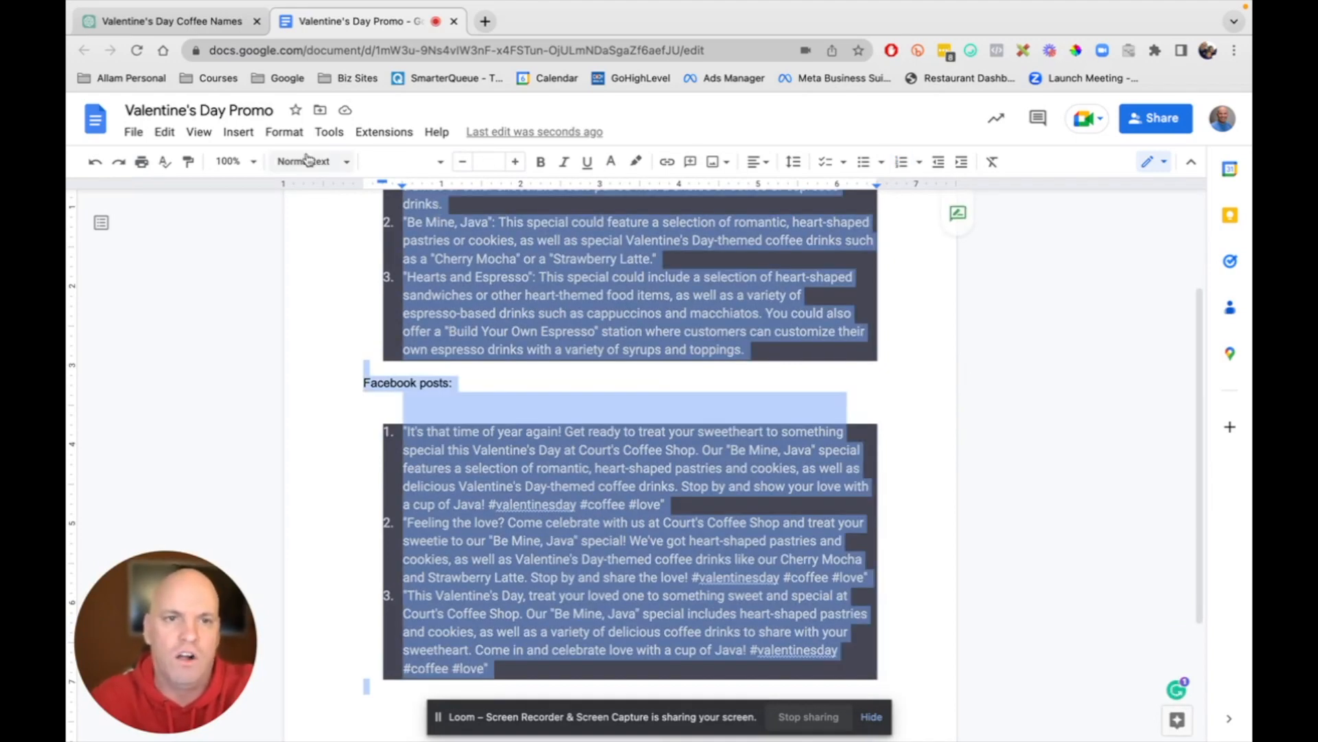
pyautogui.click(284, 132)
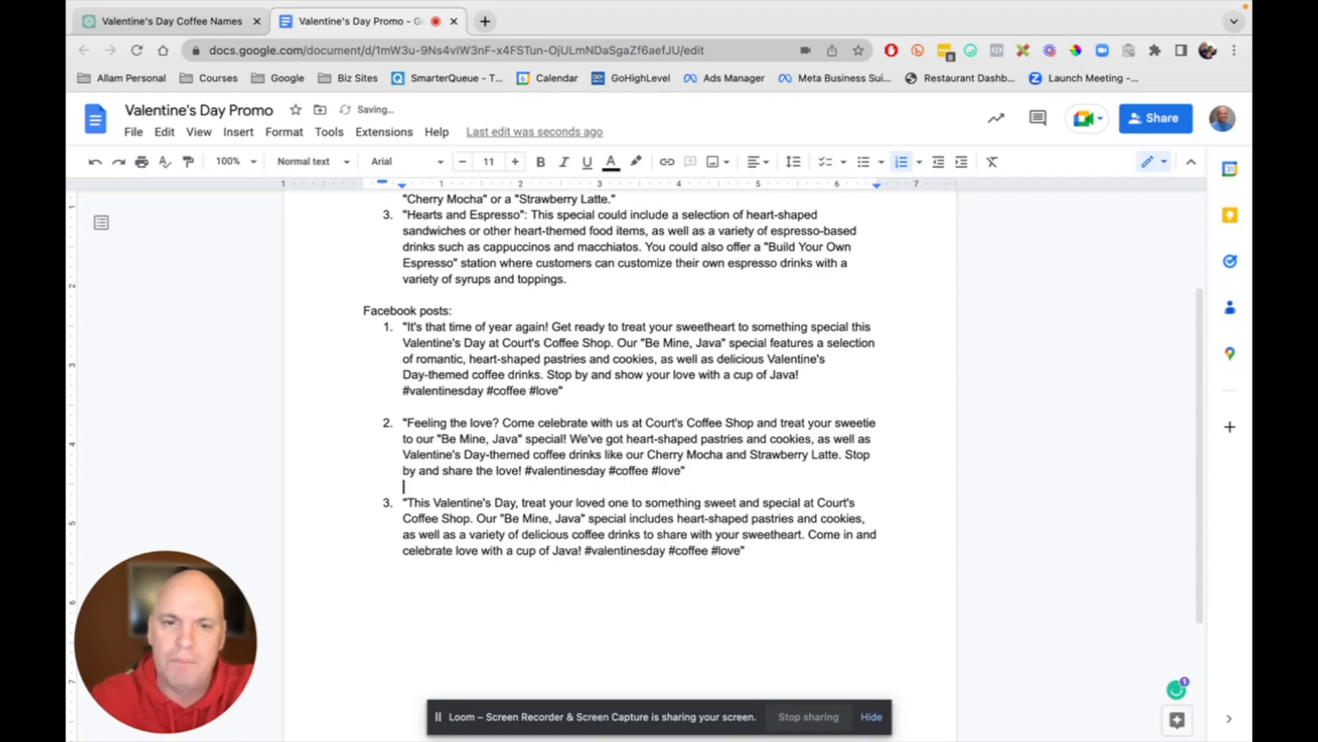
pyautogui.scroll(3)
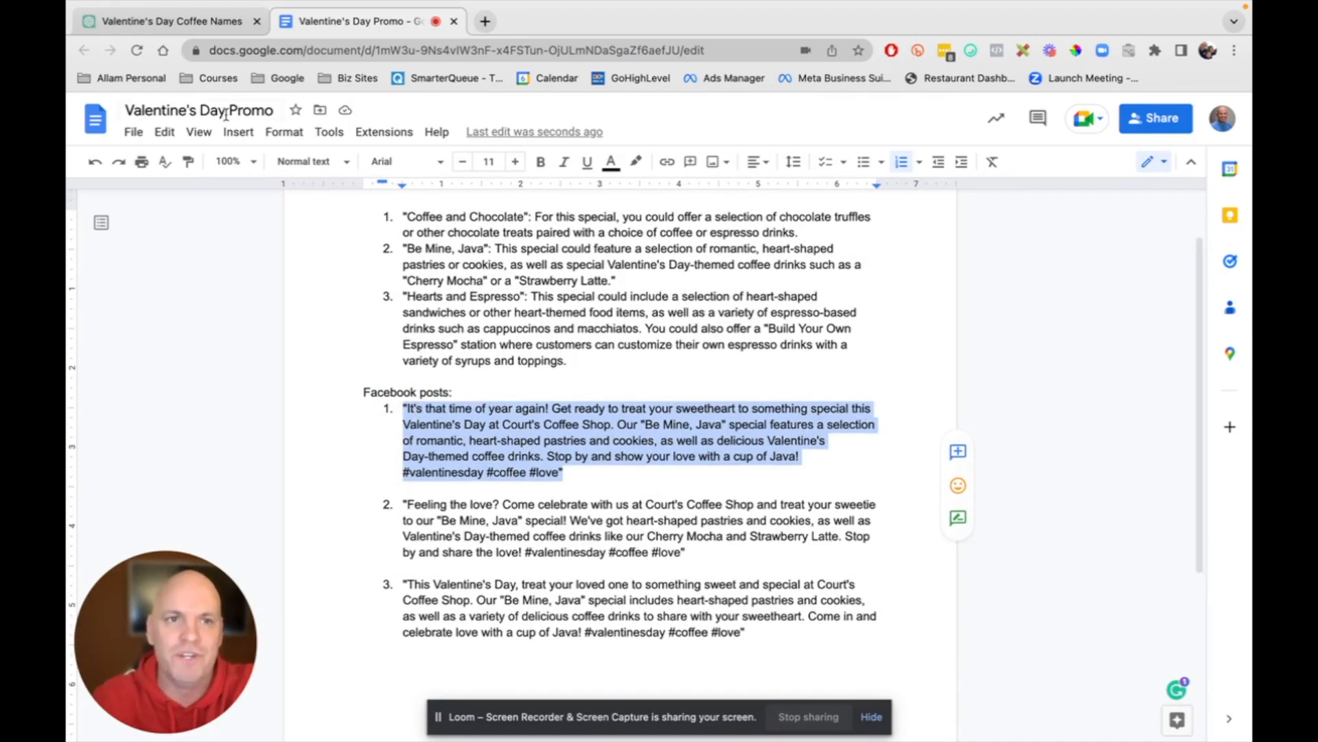
# Step: Return to the ChatGPT conversation and review the generated content
pyautogui.click(168, 21)
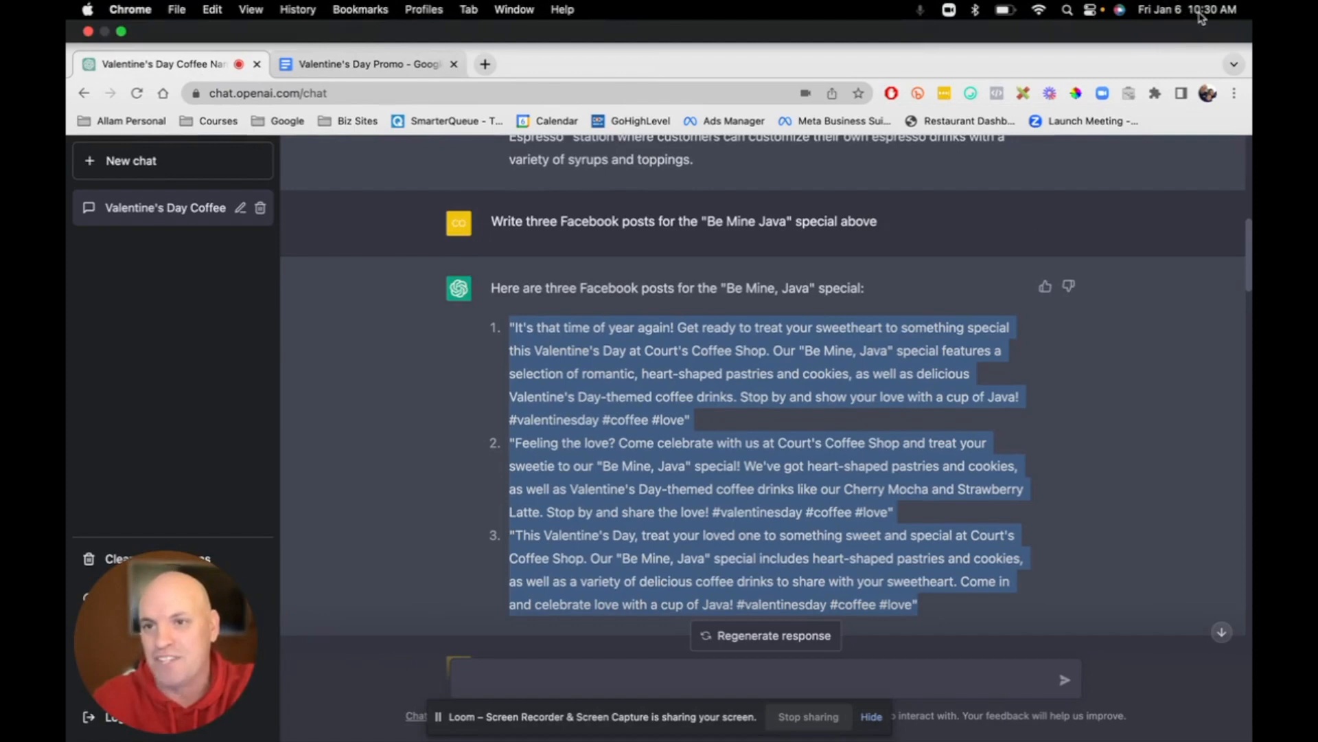
pyautogui.scroll(-3)
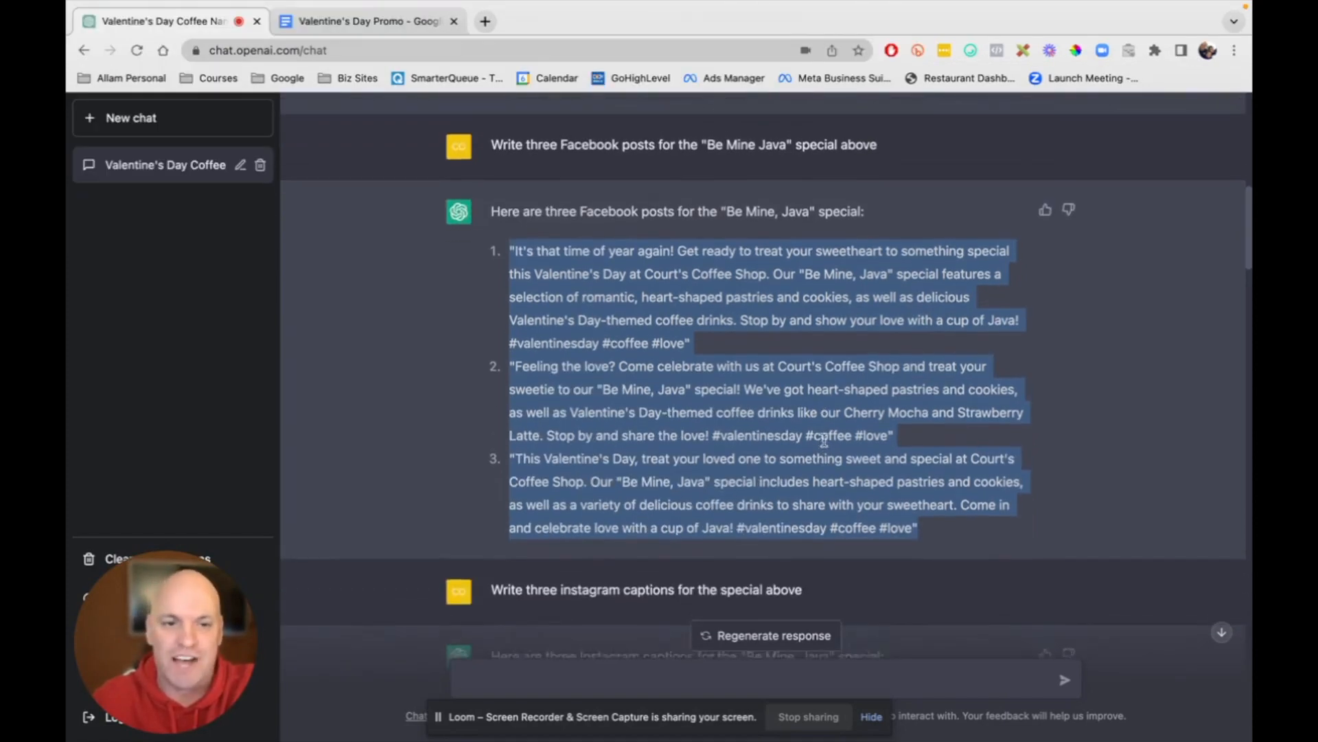
pyautogui.scroll(3)
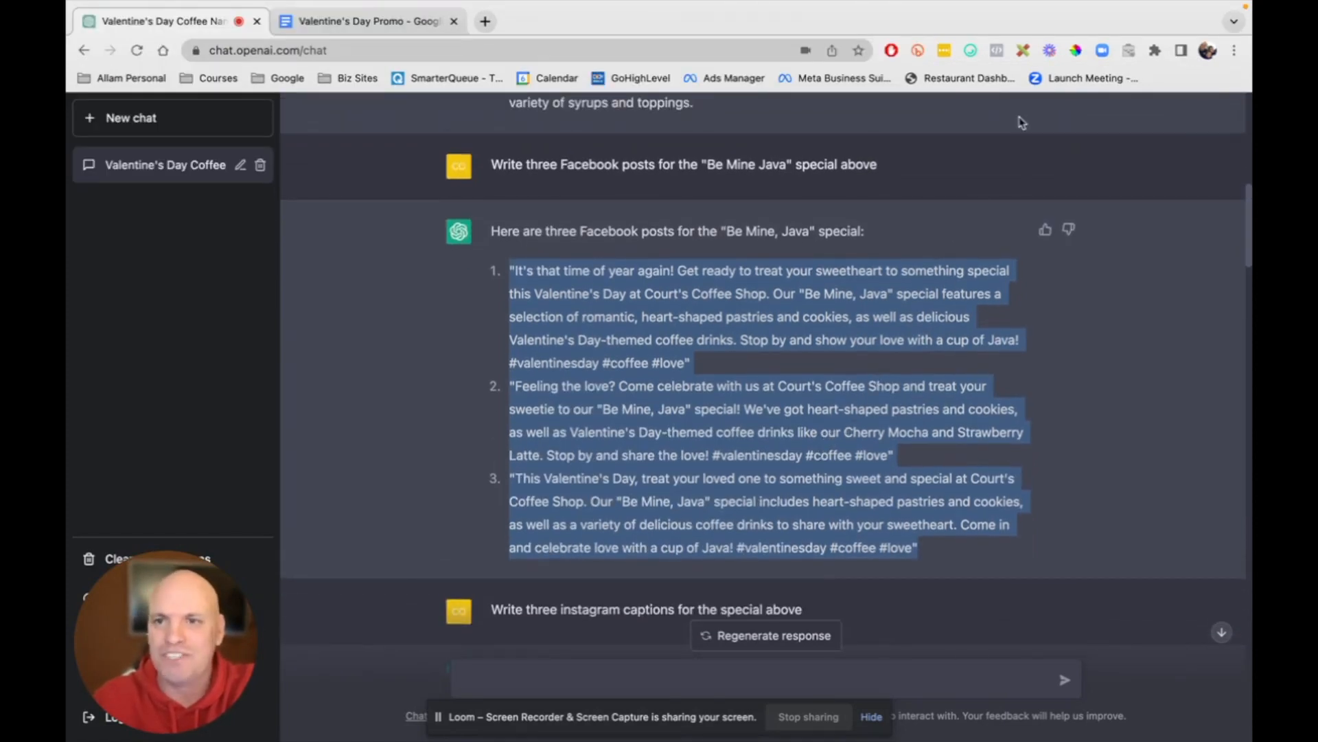